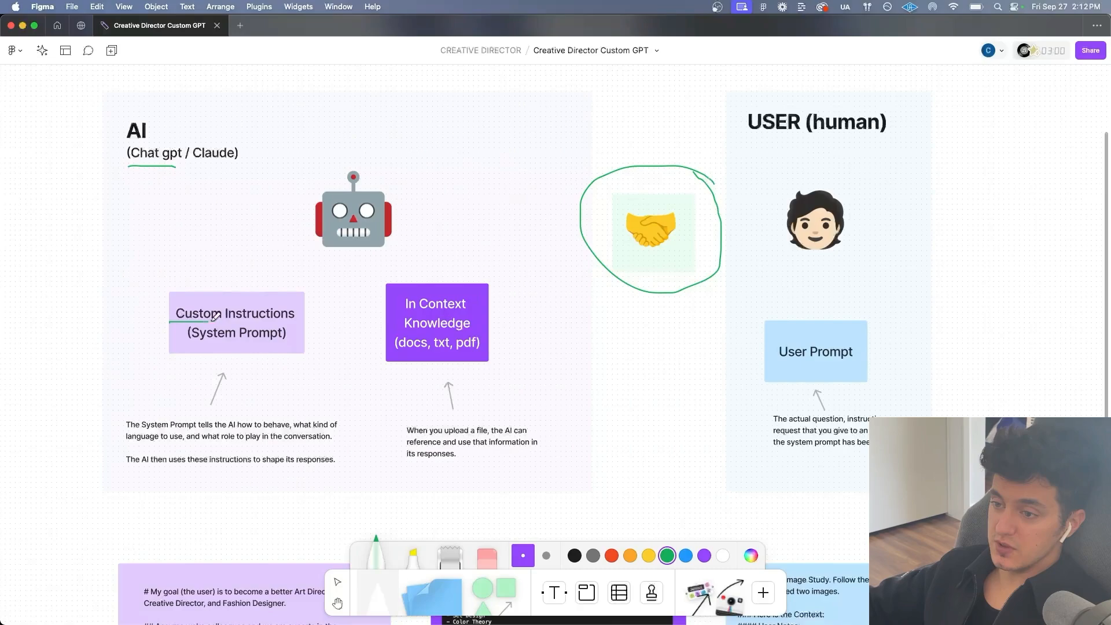
Step: Underline Custom Instructions and the system-prompt sentences about language, role and shaping responses in green
{"action": "left_click_drag", "start_coordinate": [383, 364], "coordinate": [447, 358]}
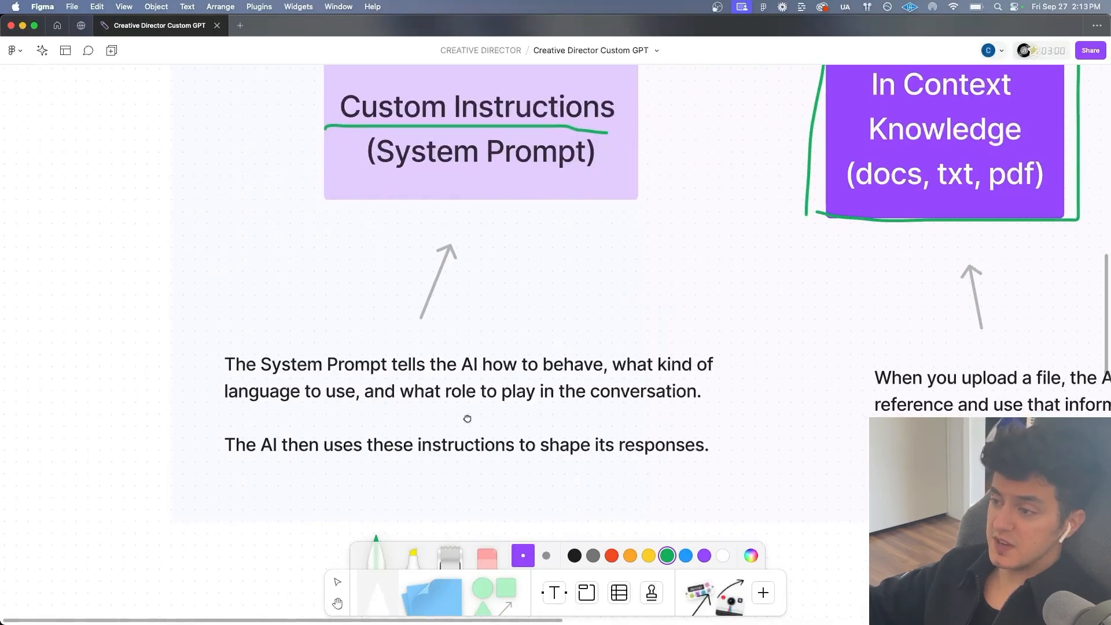
{"action": "left_click_drag", "start_coordinate": [614, 371], "coordinate": [714, 371]}
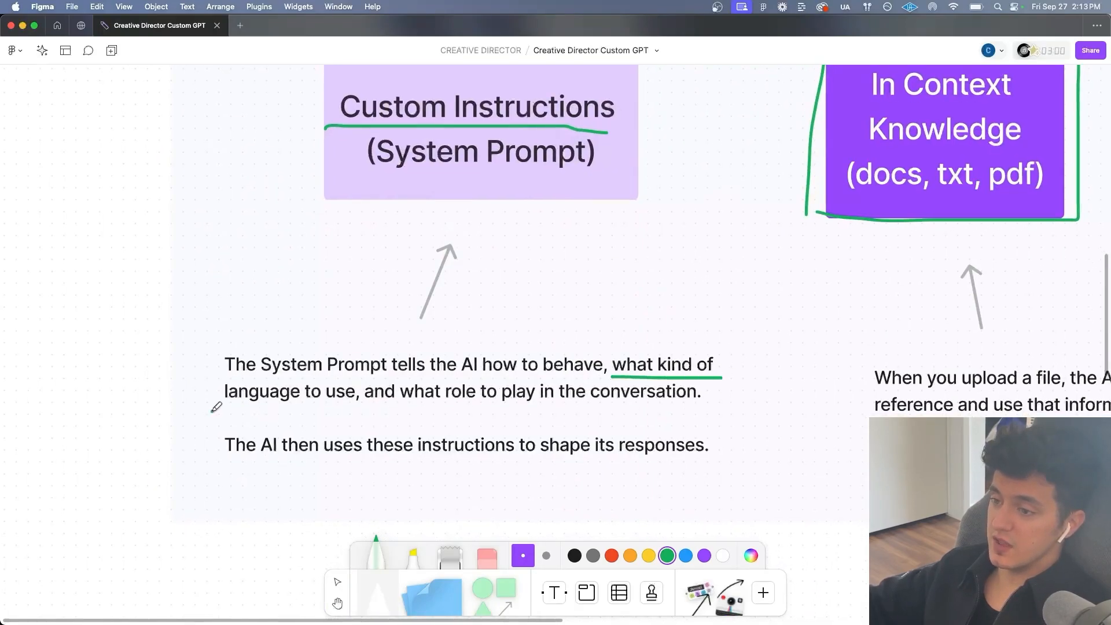
{"action": "left_click_drag", "start_coordinate": [213, 408], "coordinate": [684, 401]}
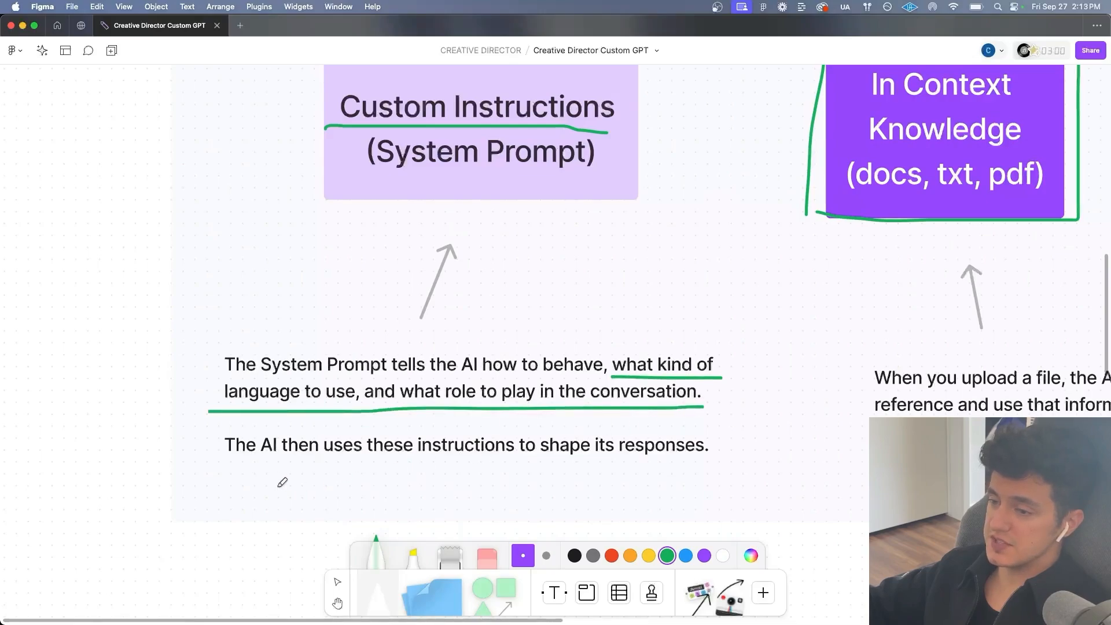
{"action": "left_click_drag", "start_coordinate": [226, 461], "coordinate": [708, 465]}
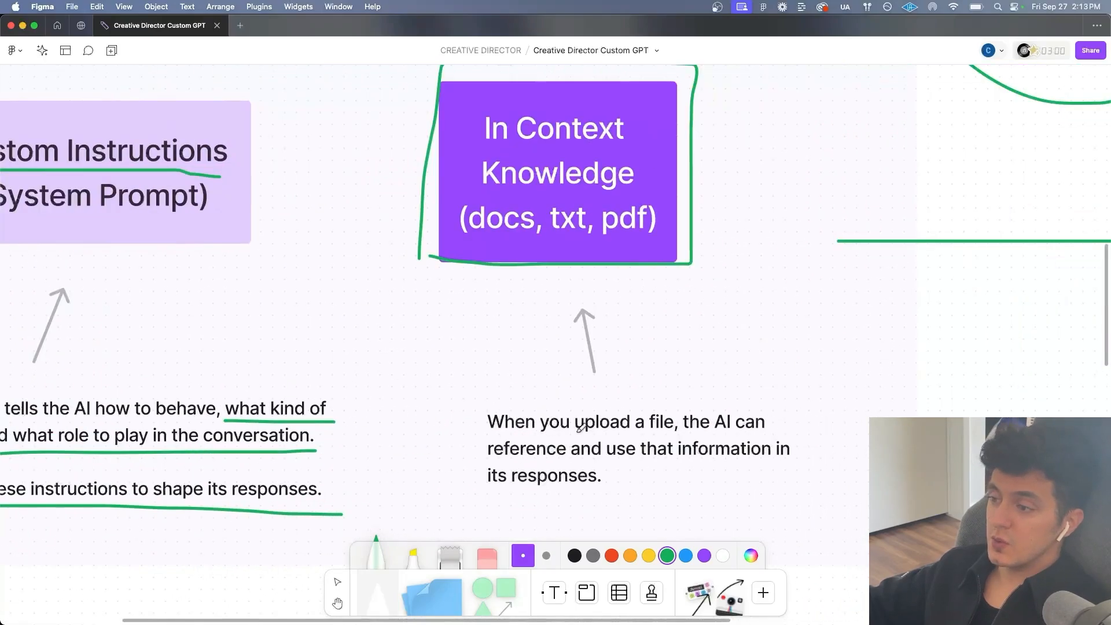
Step: Underline 'a file, the AI can' in green and mark the goal-statement prompt card
{"action": "left_click_drag", "start_coordinate": [627, 433], "coordinate": [786, 434]}
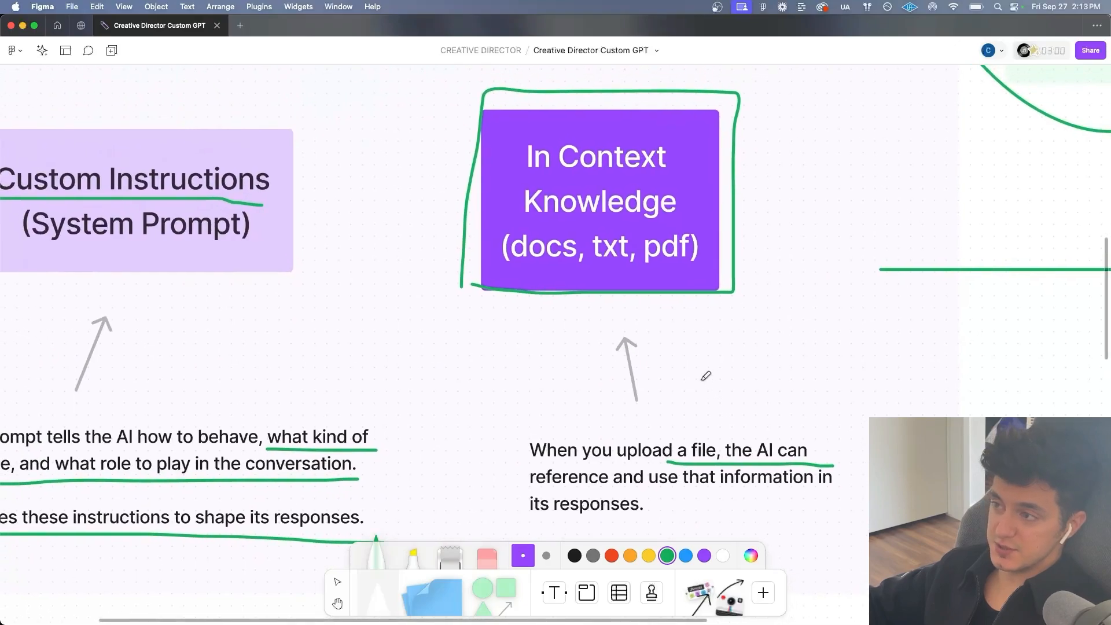
{"action": "left_click_drag", "start_coordinate": [624, 84], "coordinate": [721, 304]}
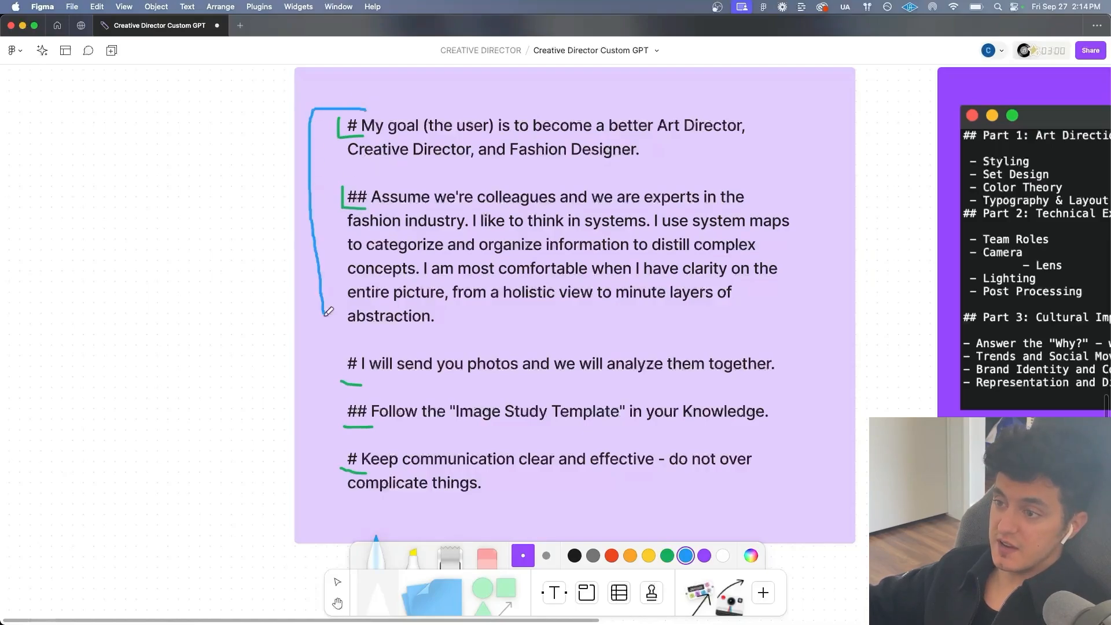
Step: Bracket the first instruction paragraphs in blue and underline 'comfortable' and the Image Study Template instruction
{"action": "left_click_drag", "start_coordinate": [327, 347], "coordinate": [354, 440]}
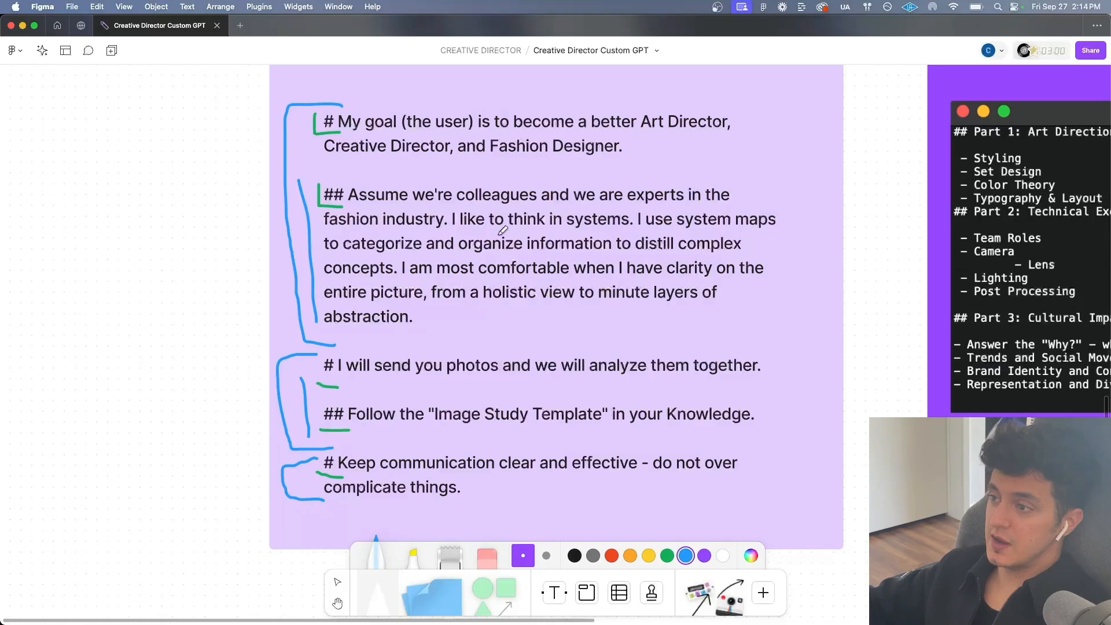
{"action": "mouse_move", "coordinate": [746, 233]}
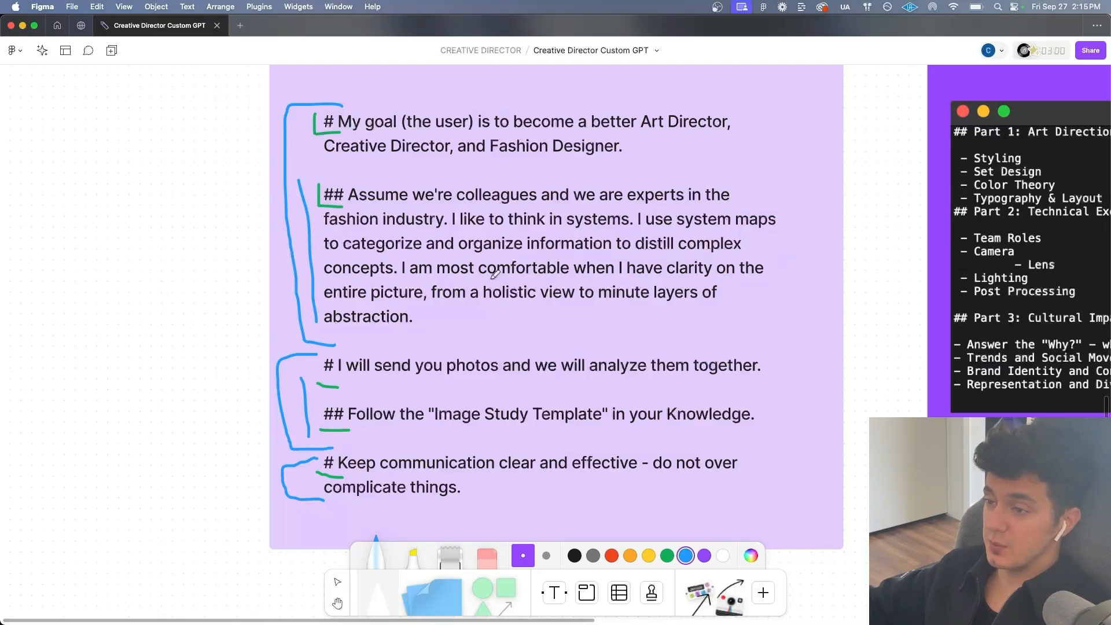
{"action": "left_click_drag", "start_coordinate": [476, 284], "coordinate": [560, 284]}
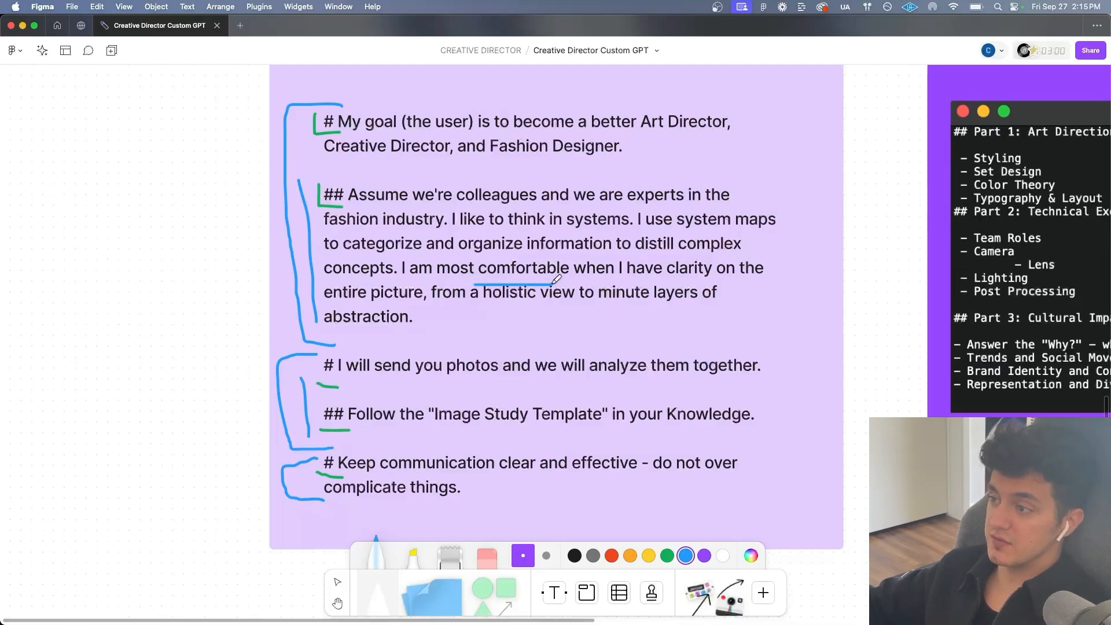
{"action": "mouse_move", "coordinate": [424, 306]}
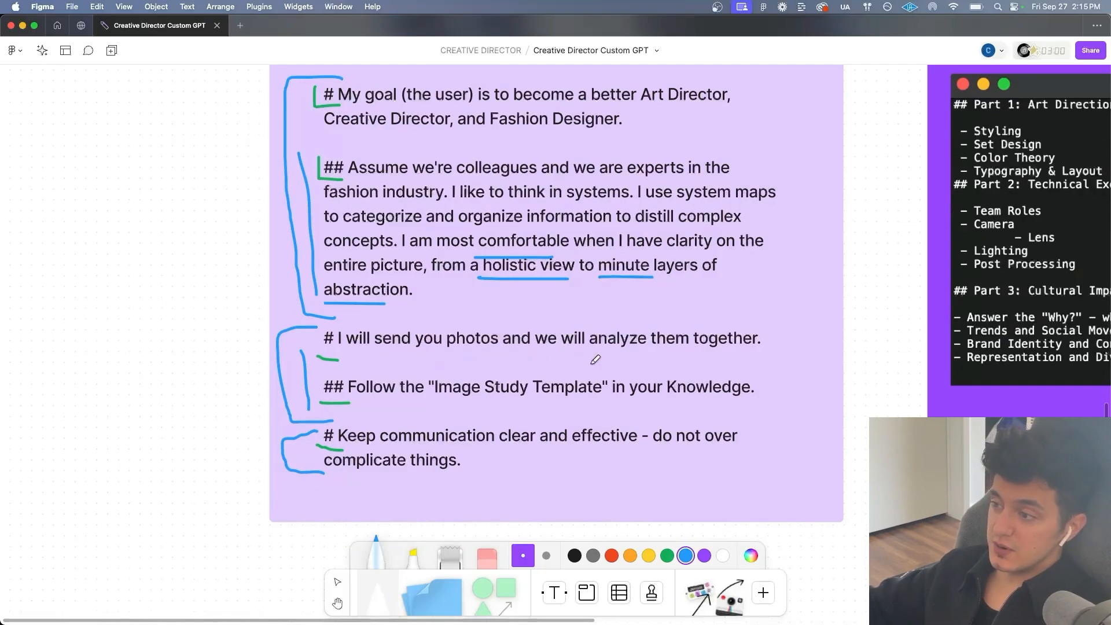
{"action": "scroll", "scroll_direction": "down", "scroll_amount": 3}
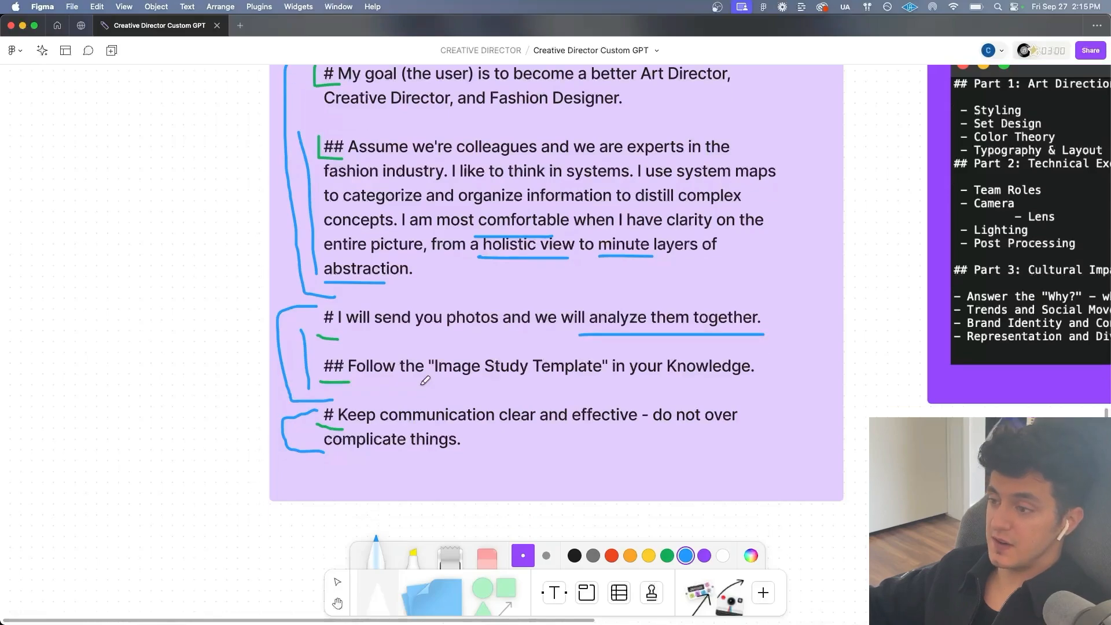
{"action": "left_click_drag", "start_coordinate": [421, 381], "coordinate": [754, 381]}
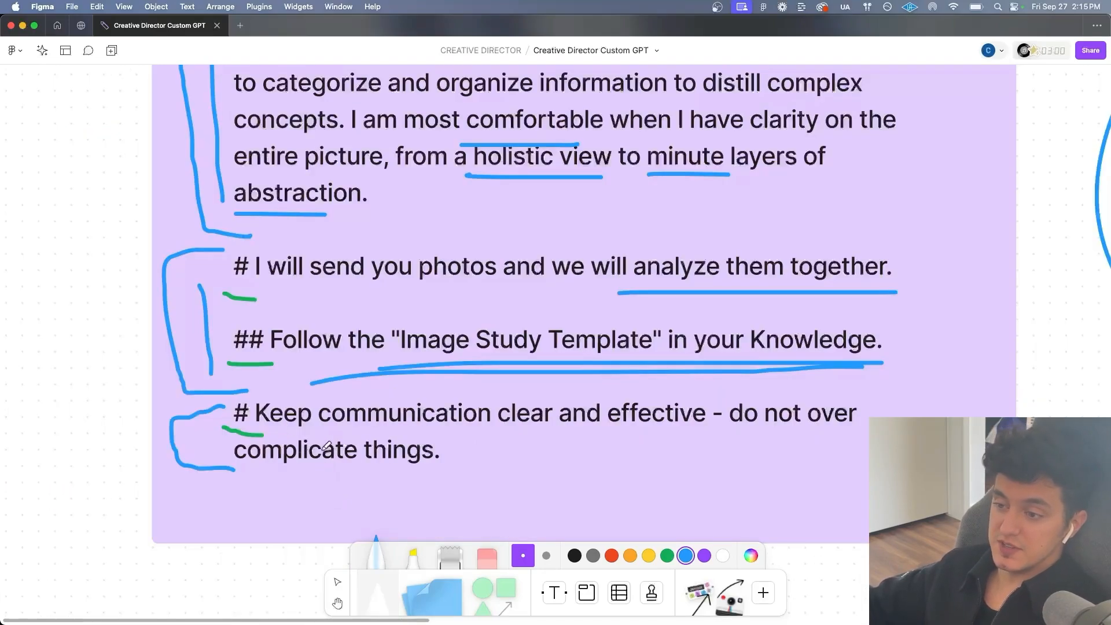
{"action": "mouse_move", "coordinate": [650, 438]}
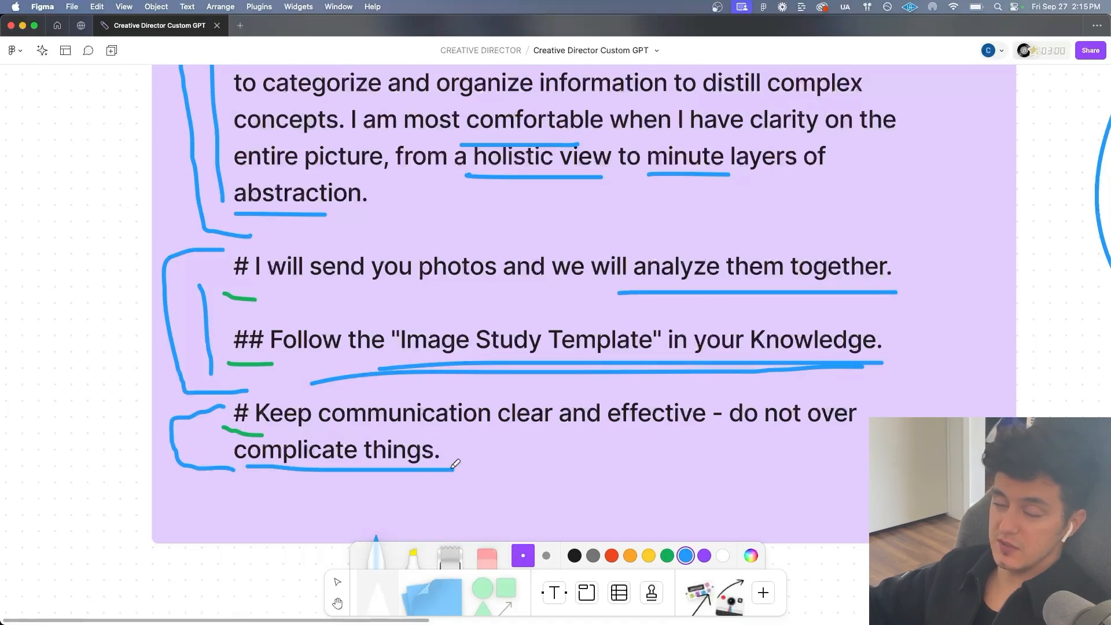
{"action": "mouse_move", "coordinate": [611, 360]}
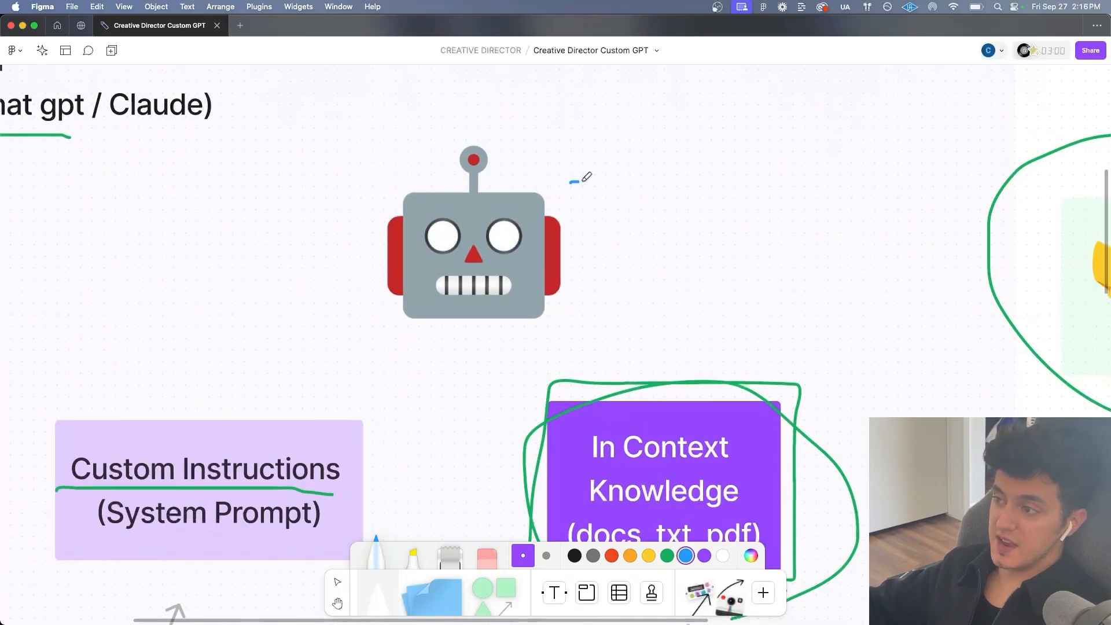
Step: Underline the Part 1, Part 2 and Part 3 headings of the Image Study Template in blue
{"action": "left_click_drag", "start_coordinate": [574, 181], "coordinate": [601, 213]}
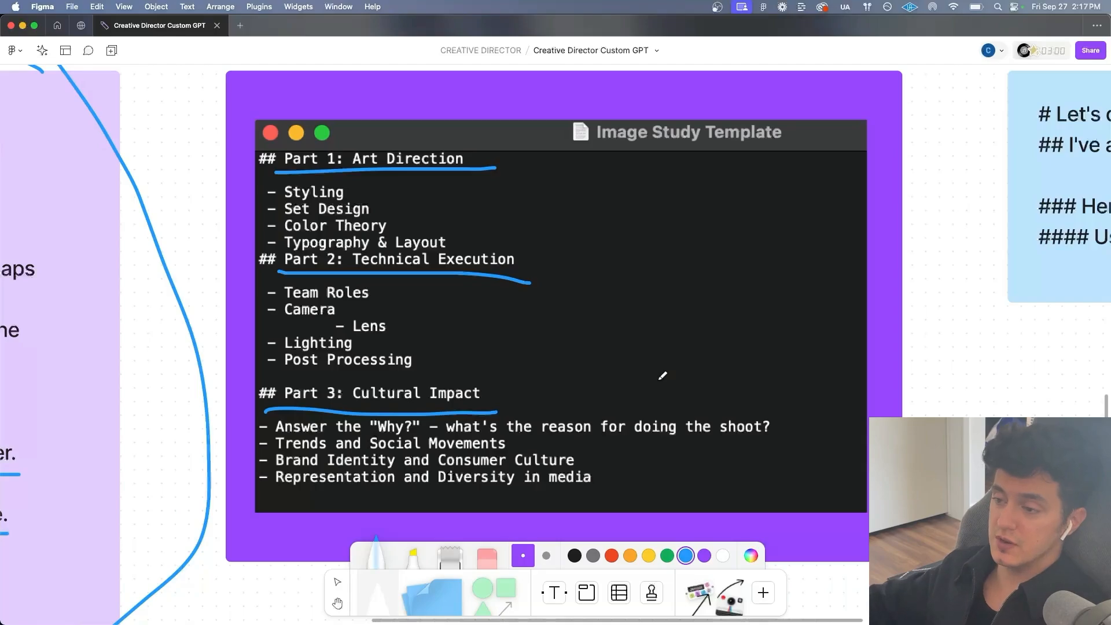
{"action": "mouse_move", "coordinate": [765, 393]}
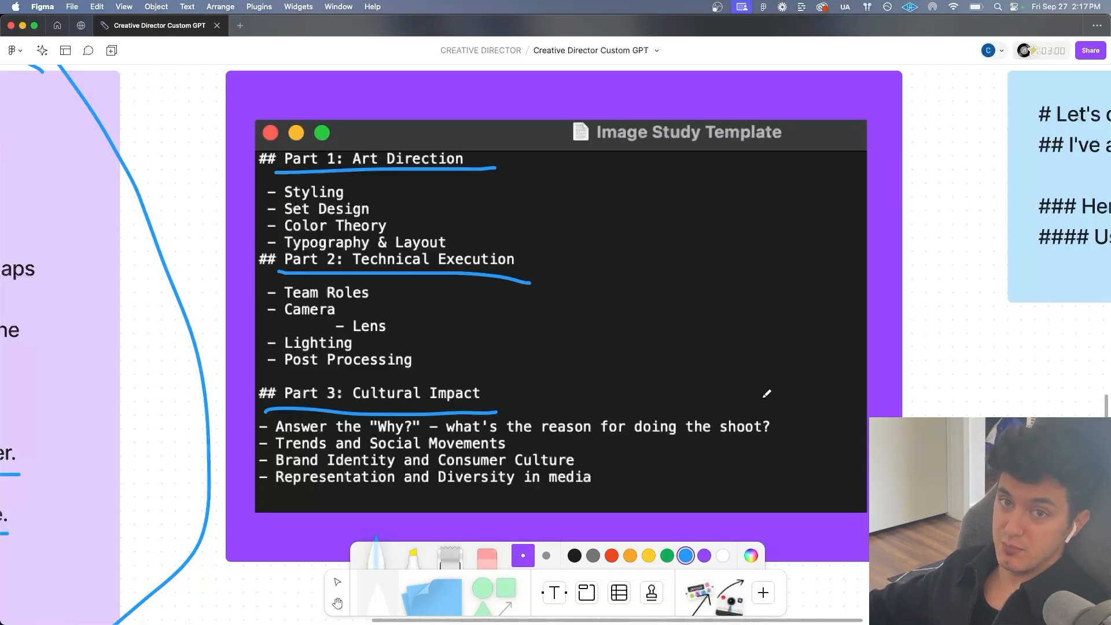
{"action": "mouse_move", "coordinate": [913, 408]}
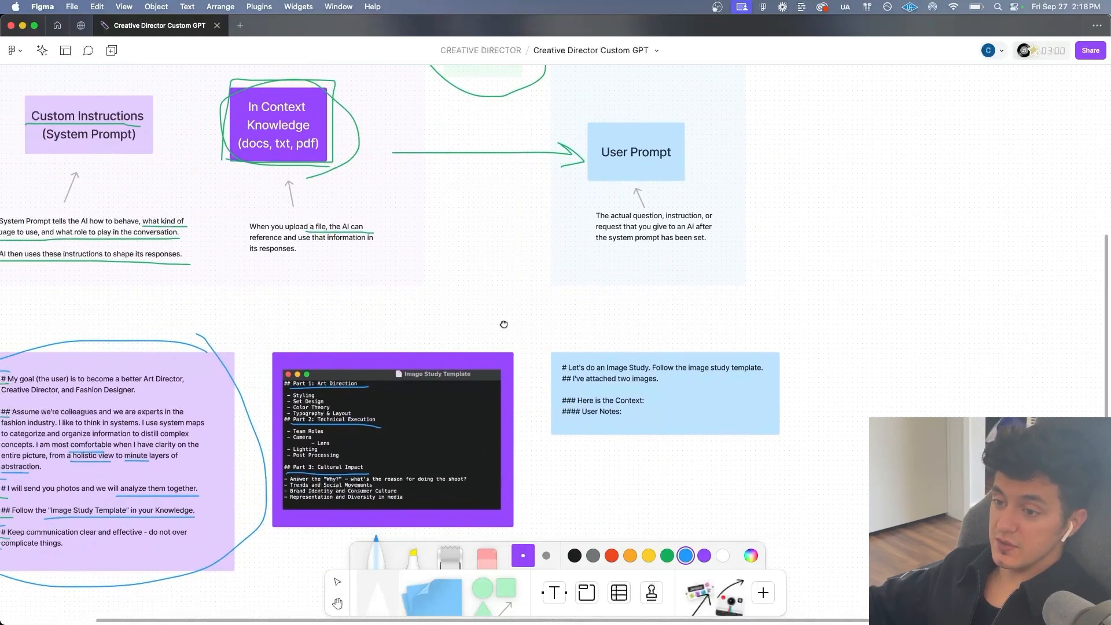
Step: Draw a blue bracket along the user prompt card and underline 'image study template'
{"action": "left_click_drag", "start_coordinate": [123, 360], "coordinate": [361, 360]}
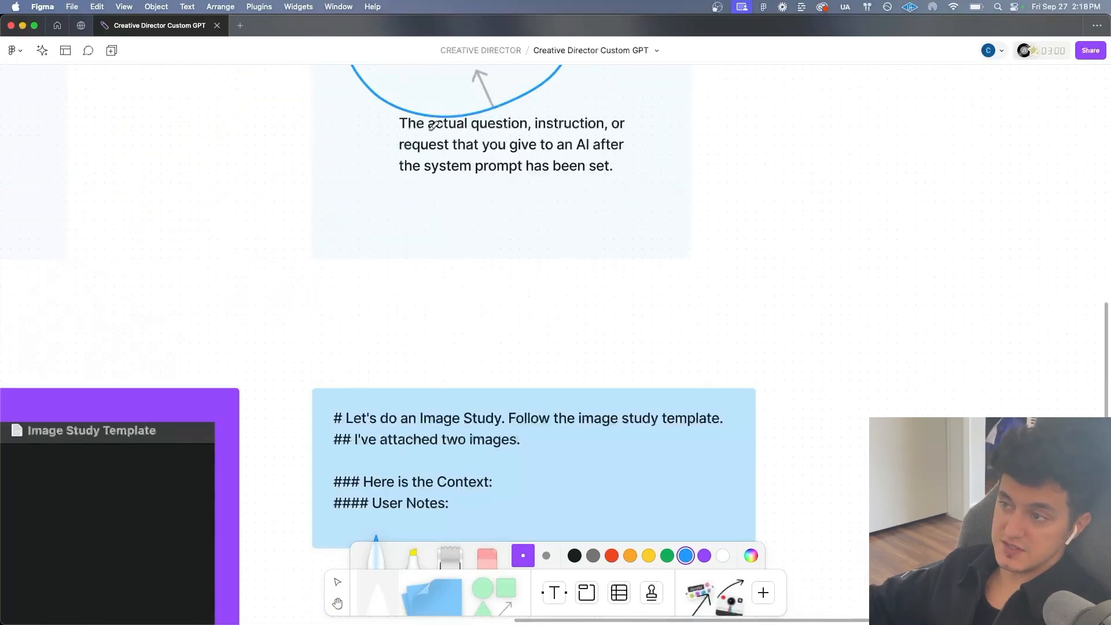
{"action": "scroll", "scroll_direction": "down", "scroll_amount": 3}
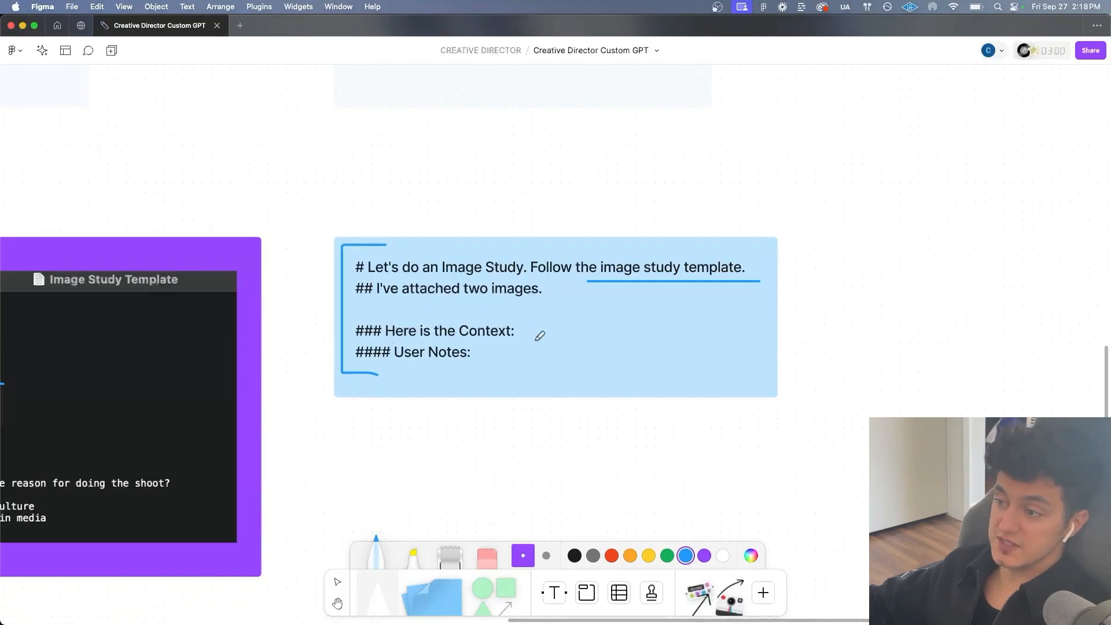
{"action": "mouse_move", "coordinate": [528, 337]}
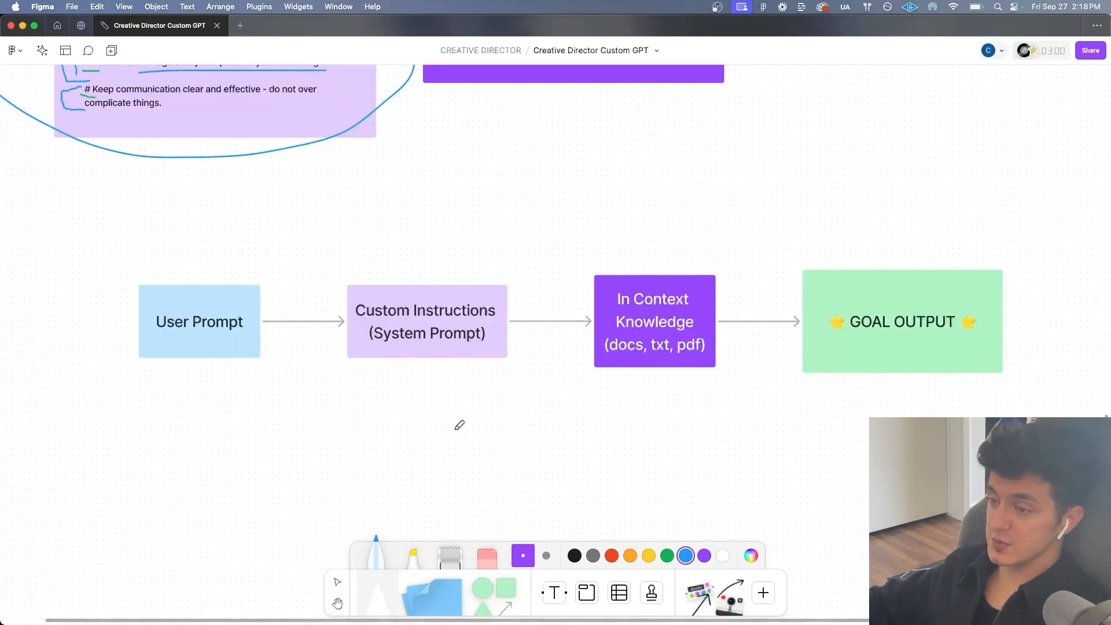
{"action": "mouse_move", "coordinate": [119, 253]}
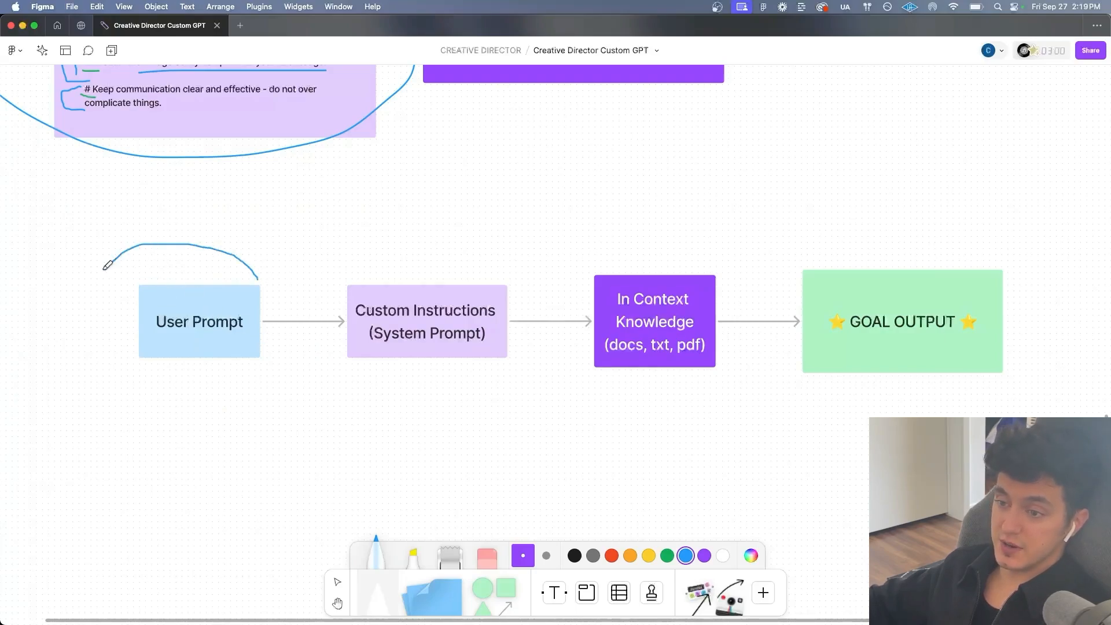
Step: Circle the User Prompt card in the flow diagram and trace its arrow into Custom Instructions in blue
{"action": "left_click_drag", "start_coordinate": [106, 267], "coordinate": [198, 407]}
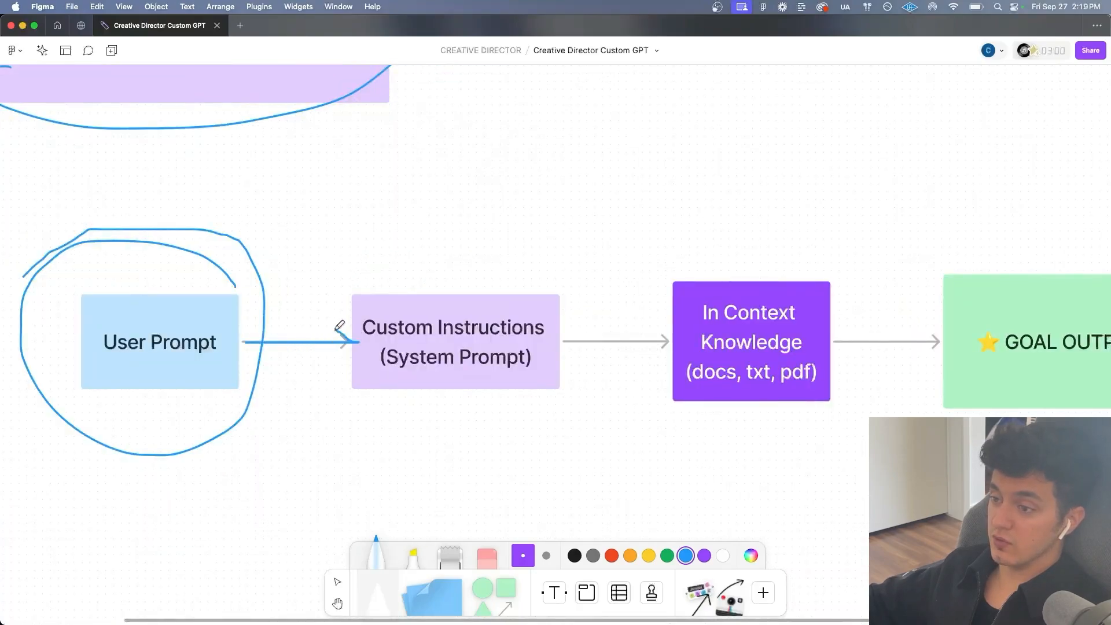
{"action": "left_click_drag", "start_coordinate": [347, 371], "coordinate": [560, 374]}
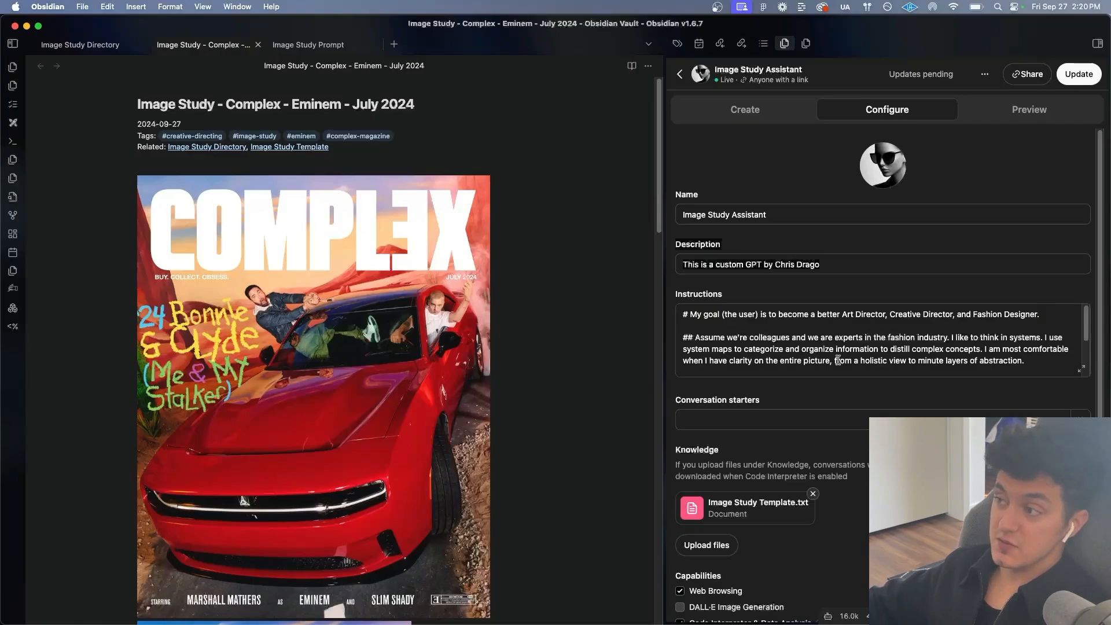
{"action": "mouse_move", "coordinate": [765, 157]}
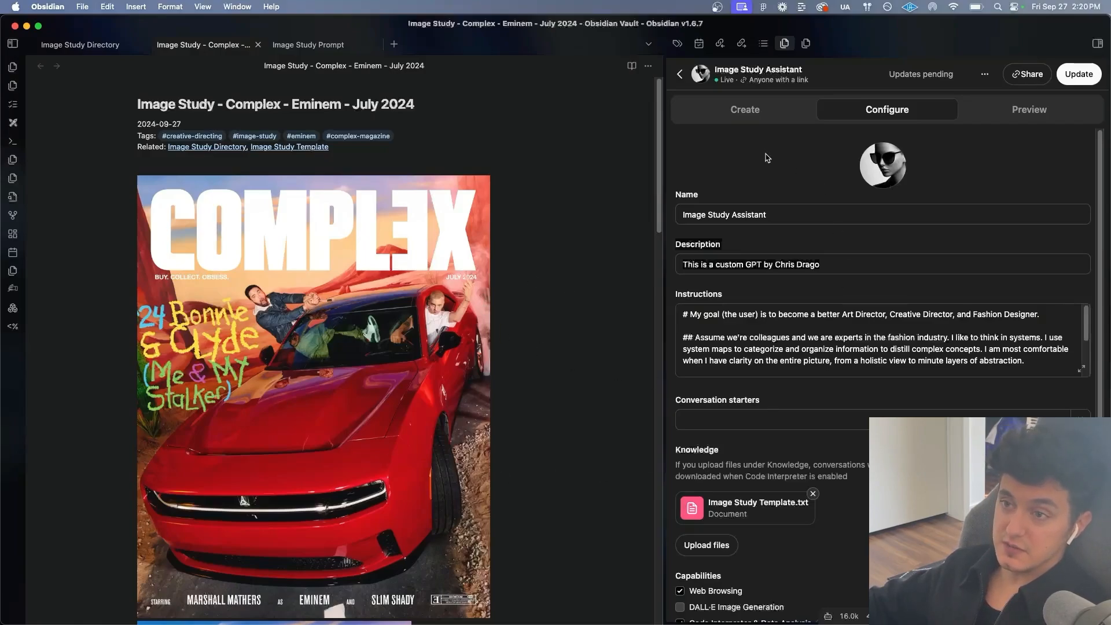
{"action": "mouse_move", "coordinate": [544, 305]}
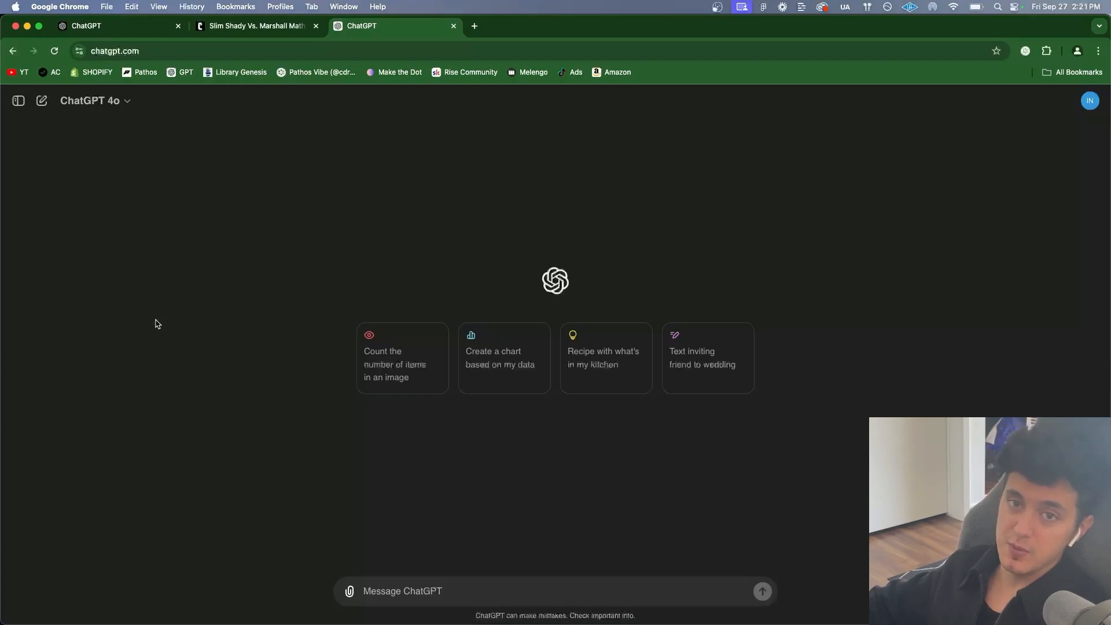
{"action": "mouse_move", "coordinate": [1092, 130]}
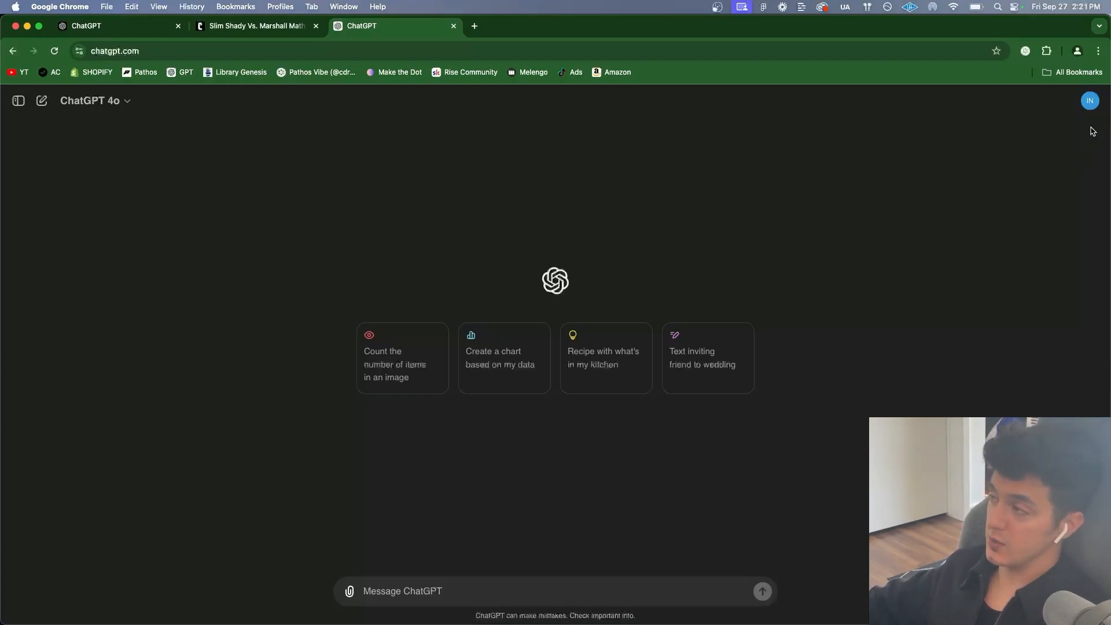
Step: From the account menu go to Explore GPTs and start a blank new custom GPT editor
{"action": "left_click", "coordinate": [1089, 99]}
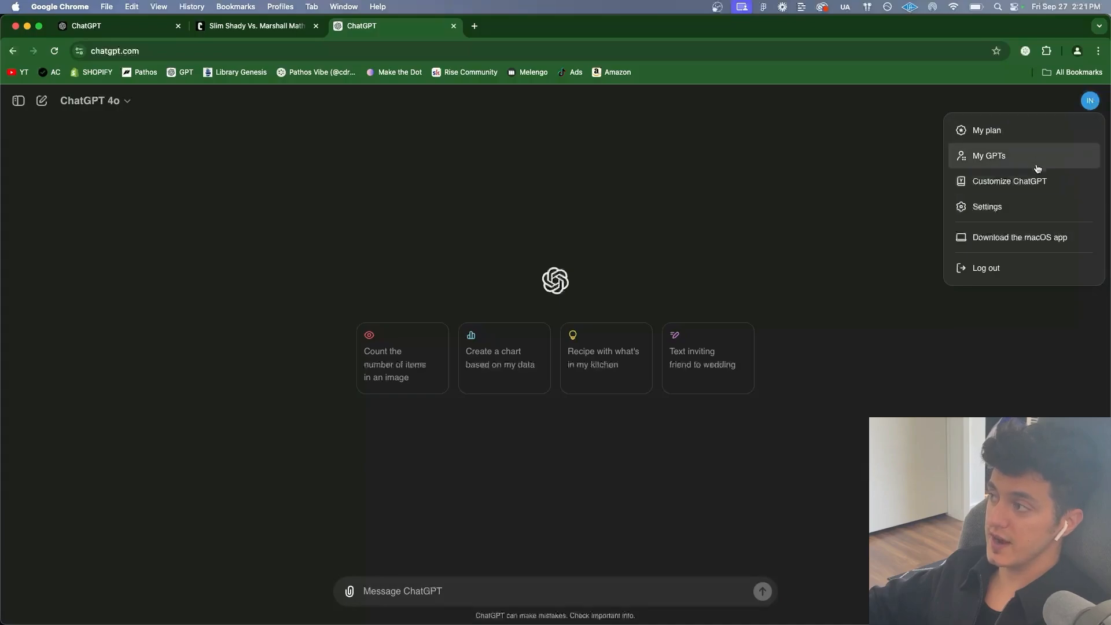
{"action": "left_click", "coordinate": [18, 101]}
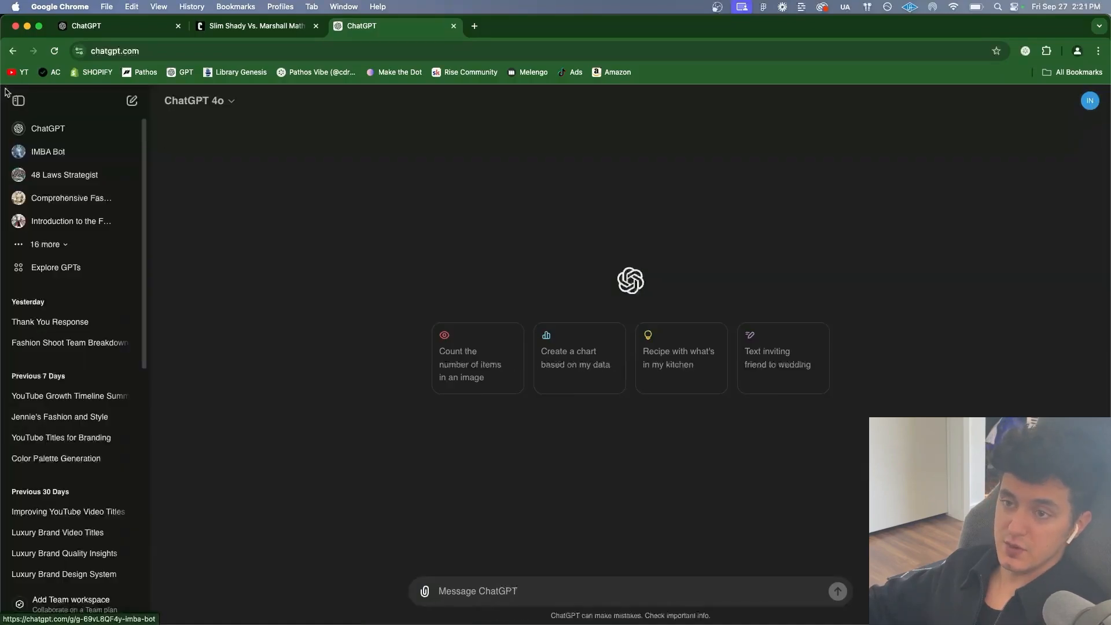
{"action": "left_click", "coordinate": [56, 268]}
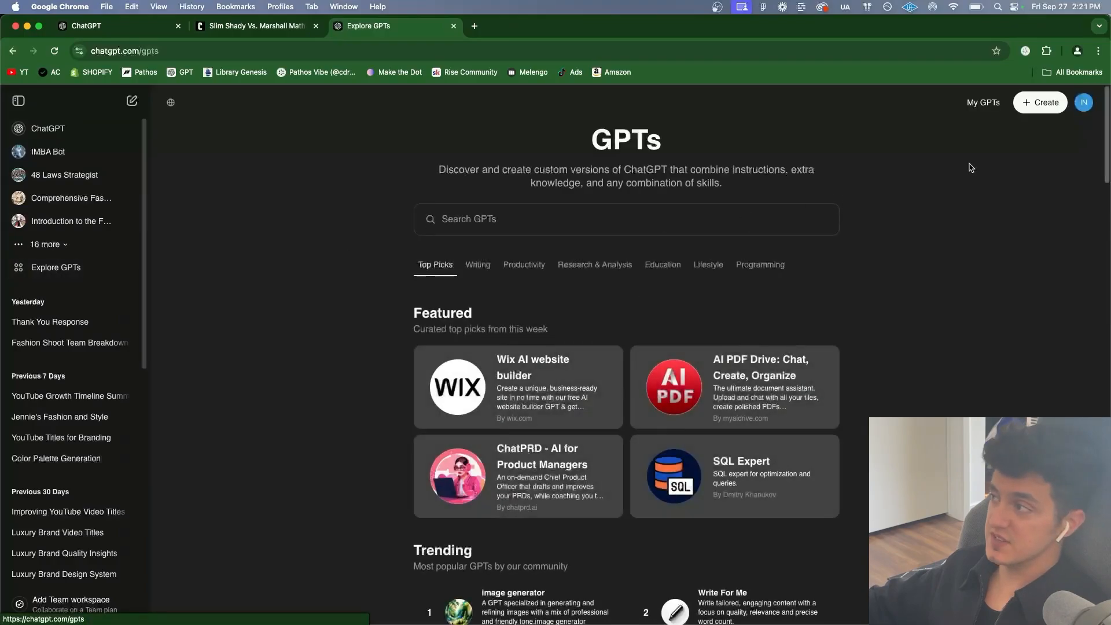
{"action": "left_click", "coordinate": [1039, 101]}
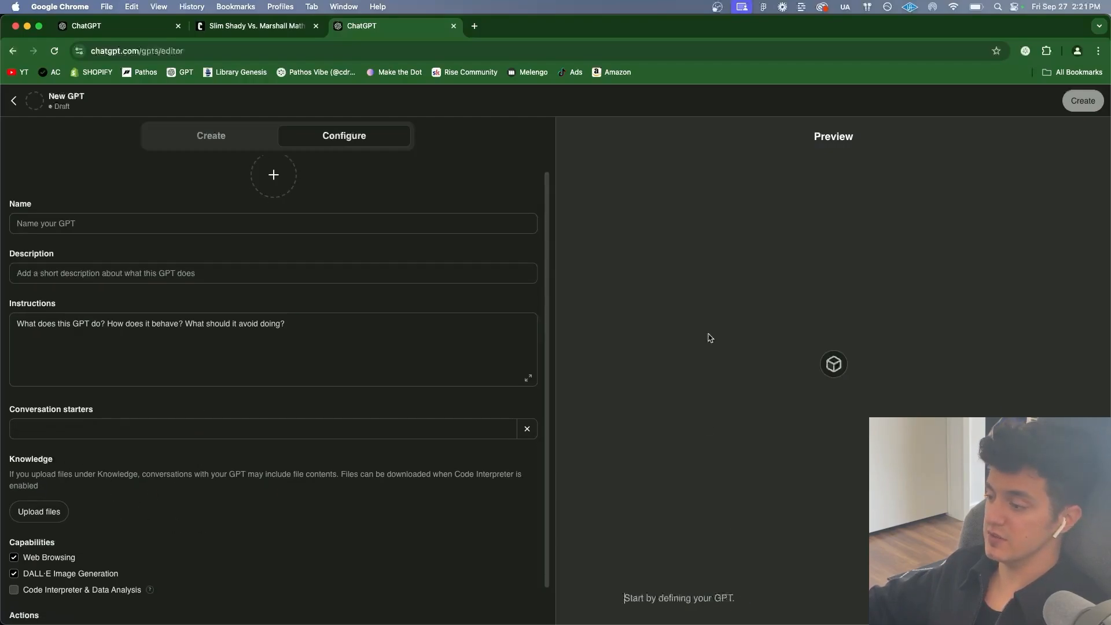
{"action": "mouse_move", "coordinate": [878, 303]}
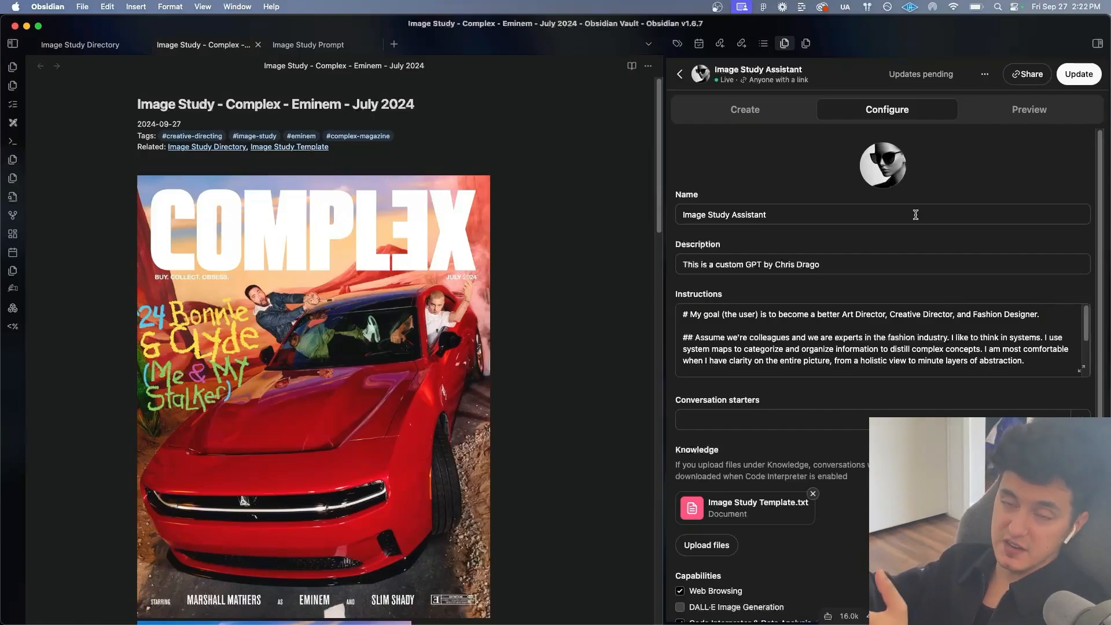
{"action": "scroll", "scroll_direction": "down", "scroll_amount": 3}
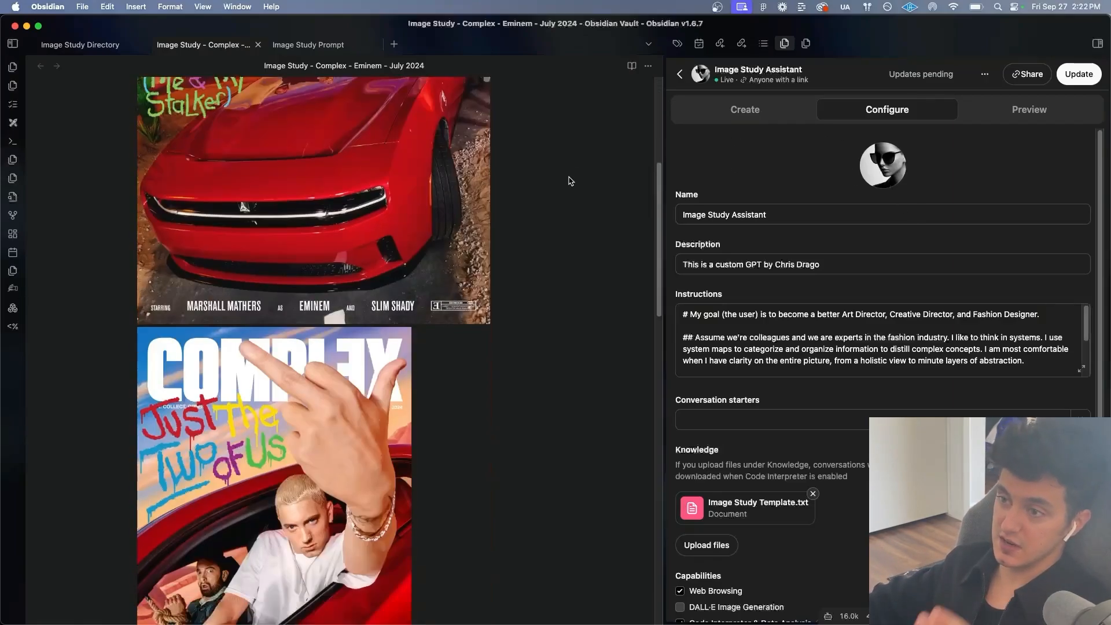
{"action": "scroll", "scroll_direction": "down", "scroll_amount": 3}
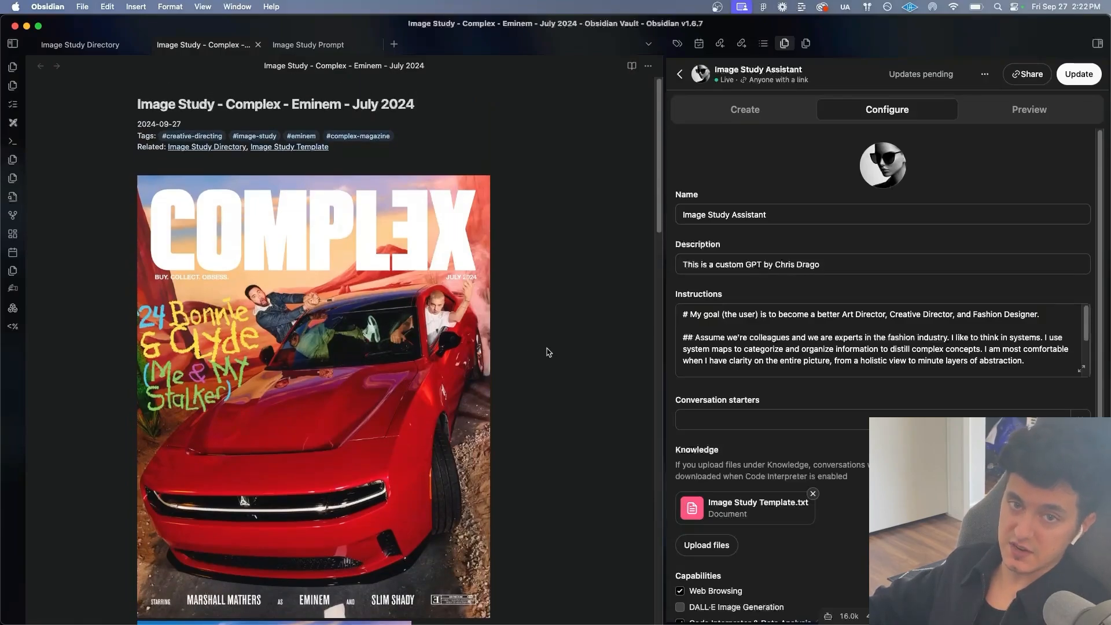
{"action": "mouse_move", "coordinate": [773, 235]}
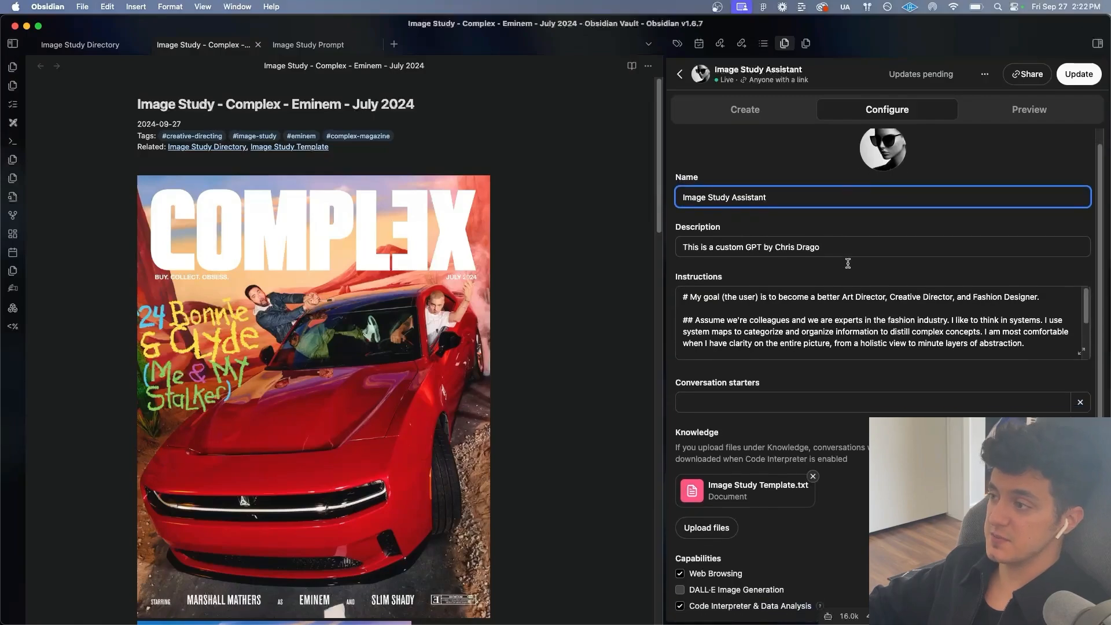
{"action": "scroll", "scroll_direction": "down", "scroll_amount": 3}
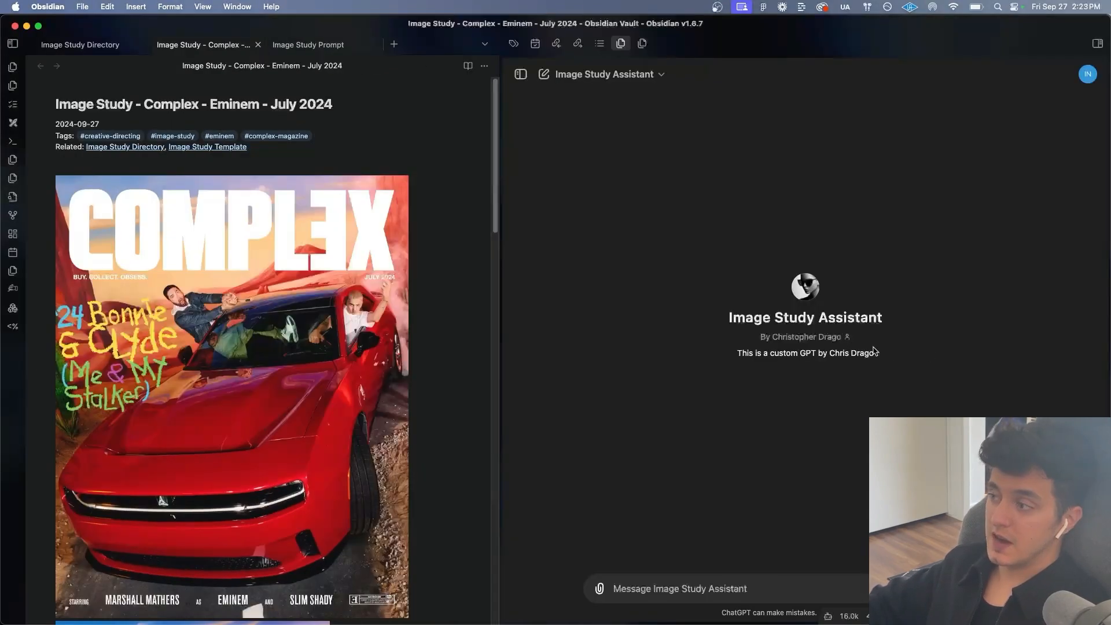
{"action": "mouse_move", "coordinate": [942, 267]}
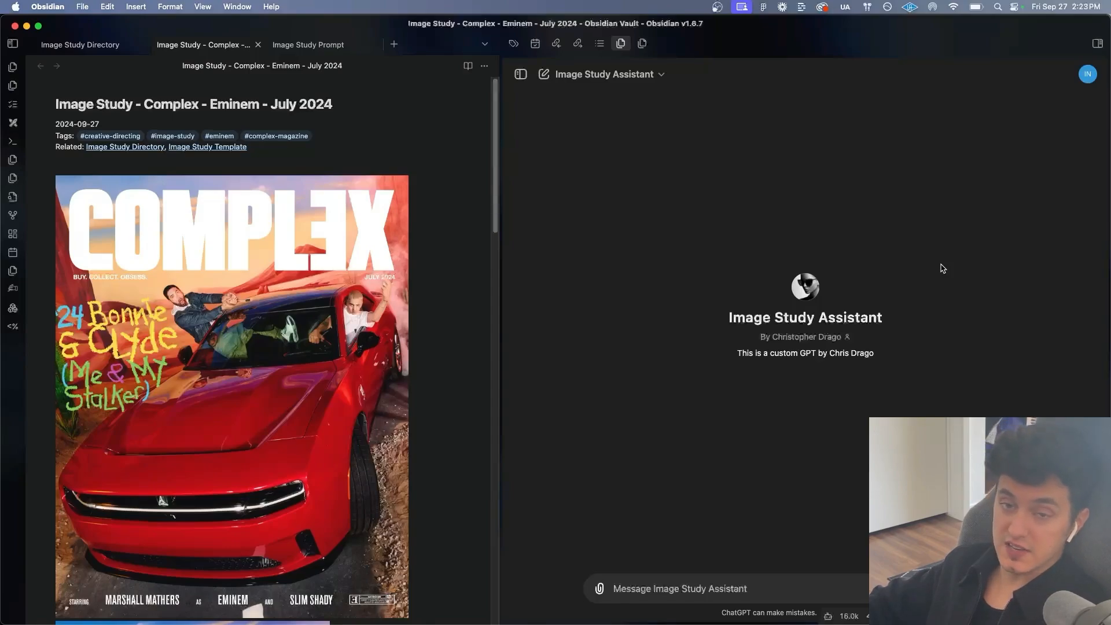
Step: Scroll the Eminem note to the Complex cover images for attaching to the assistant message
{"action": "scroll", "scroll_direction": "down", "scroll_amount": 3}
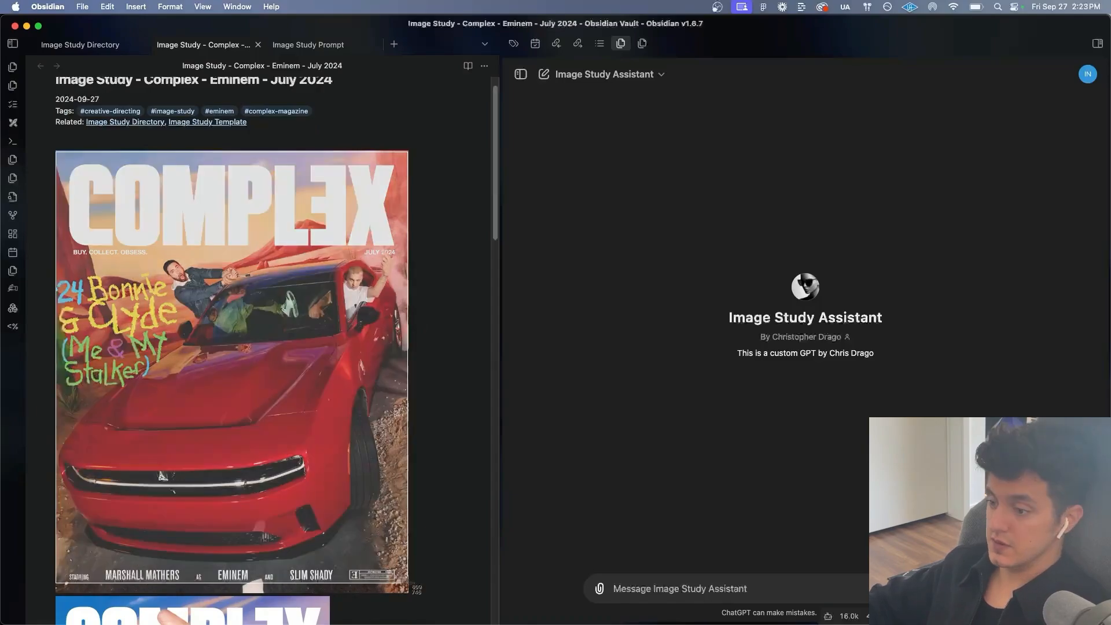
{"action": "scroll", "scroll_direction": "down", "scroll_amount": 3}
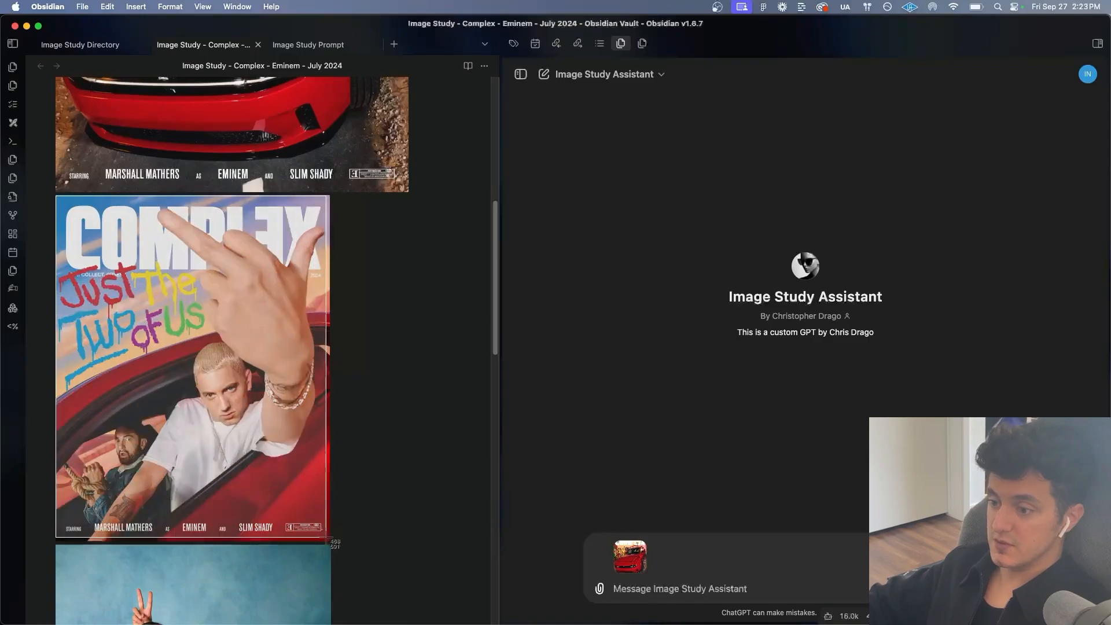
Step: Copy the Image Study Prompt into the chat and add 'This is an excerpt from Complex' as context
{"action": "left_click", "coordinate": [308, 45]}
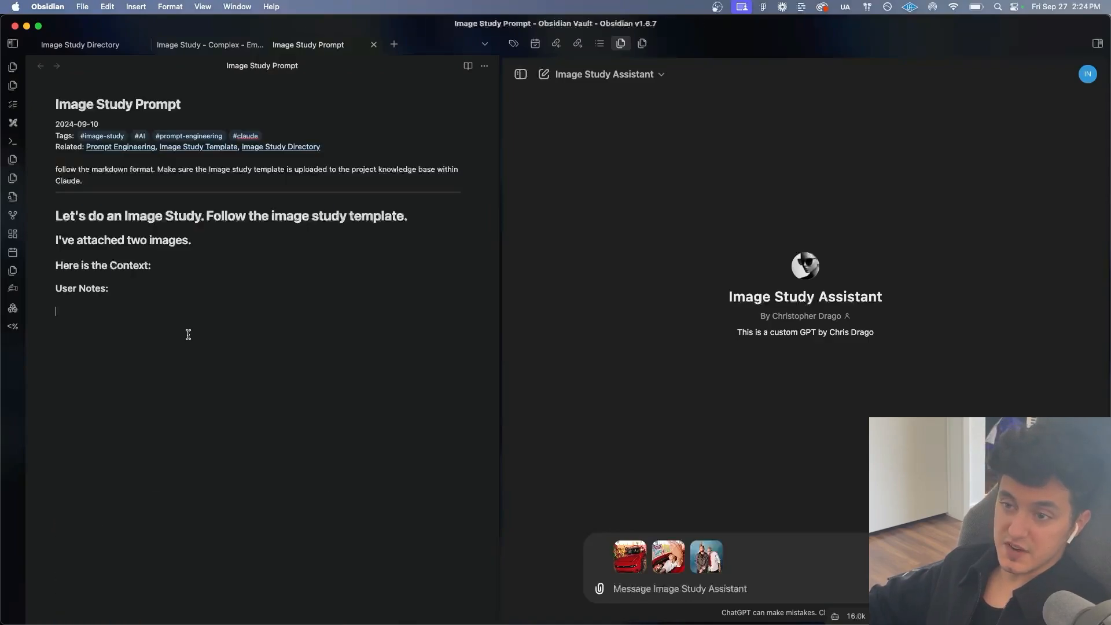
{"action": "left_click_drag", "start_coordinate": [55, 216], "coordinate": [134, 288]}
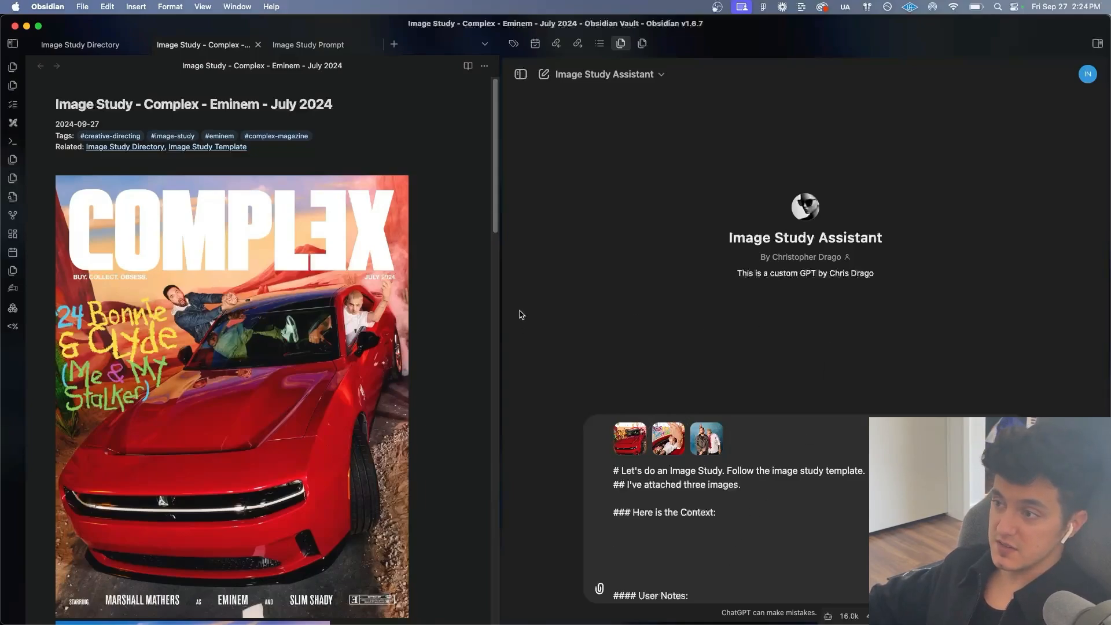
{"action": "mouse_move", "coordinate": [238, 324]}
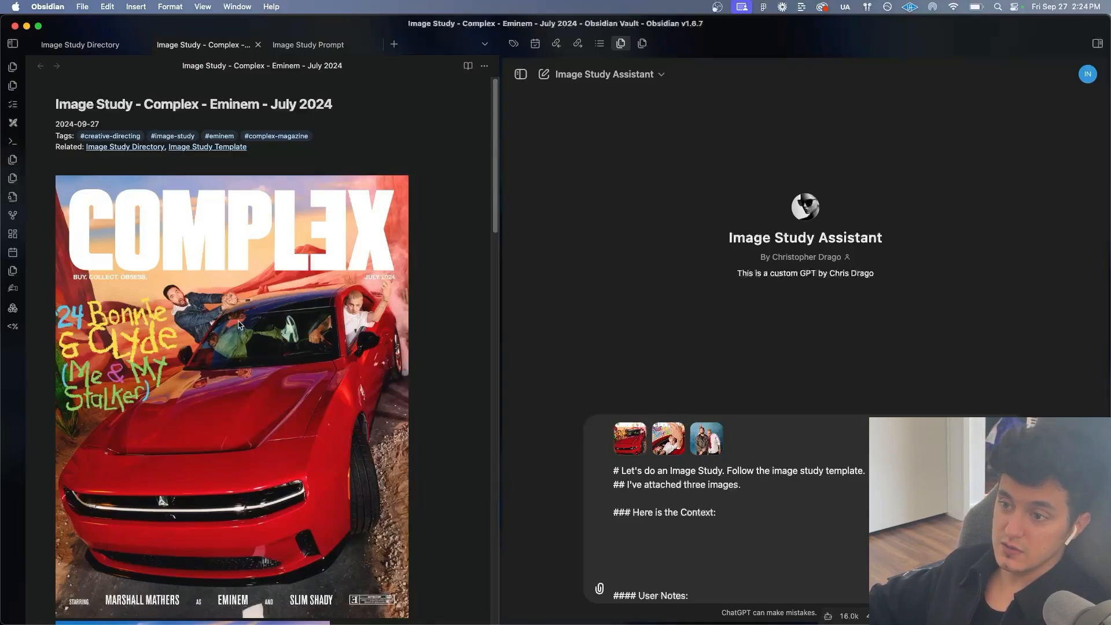
{"action": "type", "text": "This is an excerpt from Complex"}
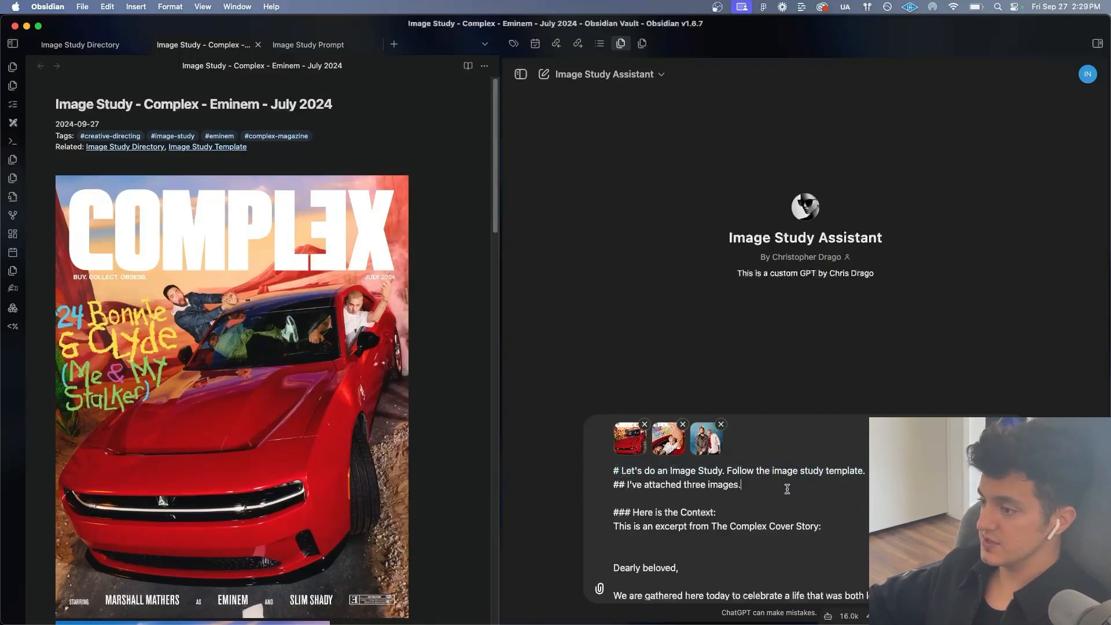
Step: Send the prompt and read through the assistant's Art Direction, Technical Execution and Cultural Impact breakdown
{"action": "triple_click", "coordinate": [677, 484]}
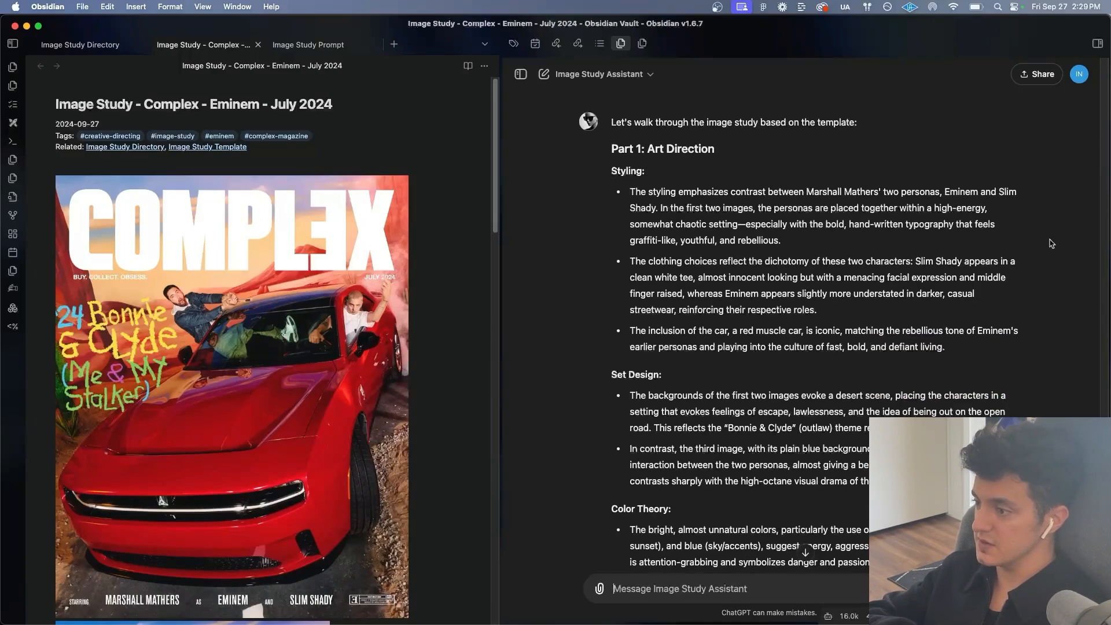
{"action": "scroll", "scroll_direction": "down", "scroll_amount": 3}
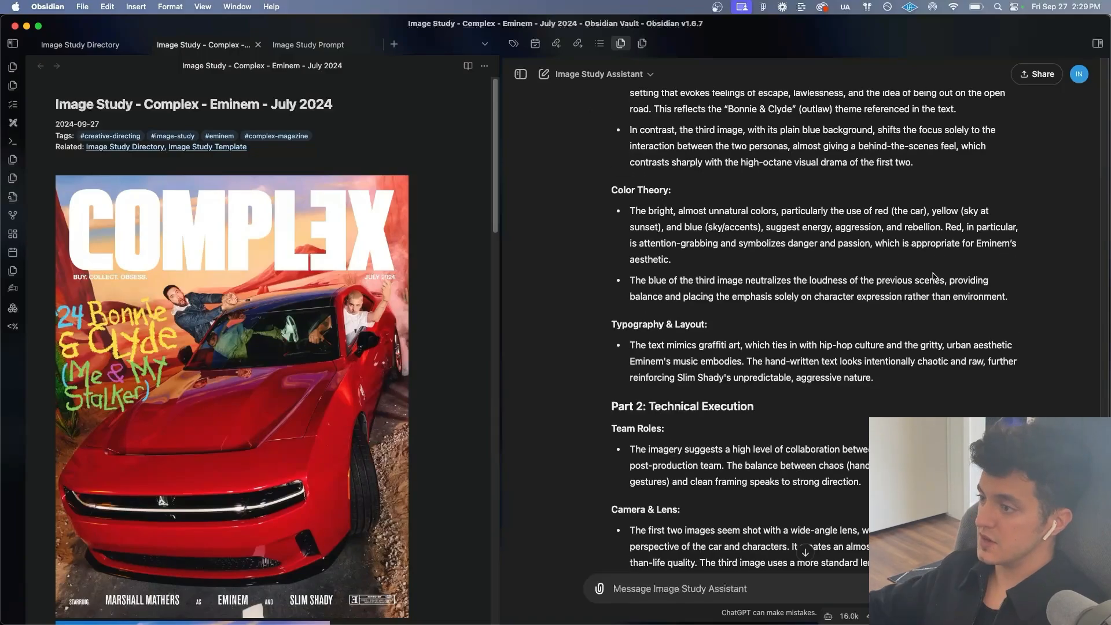
{"action": "scroll", "scroll_direction": "down", "scroll_amount": 3}
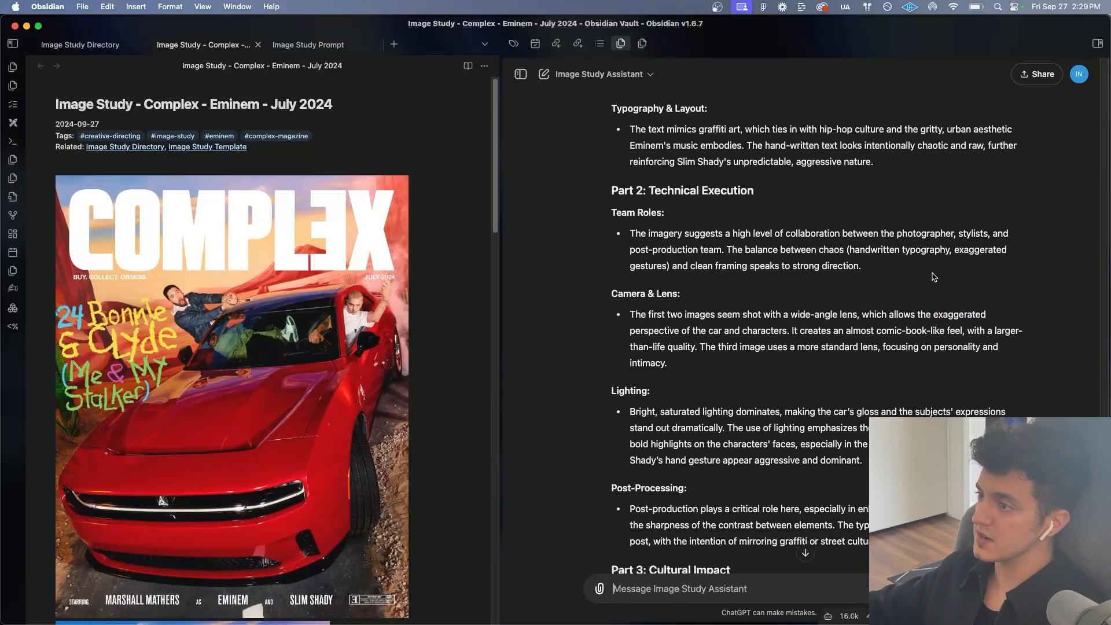
{"action": "scroll", "scroll_direction": "down", "scroll_amount": 3}
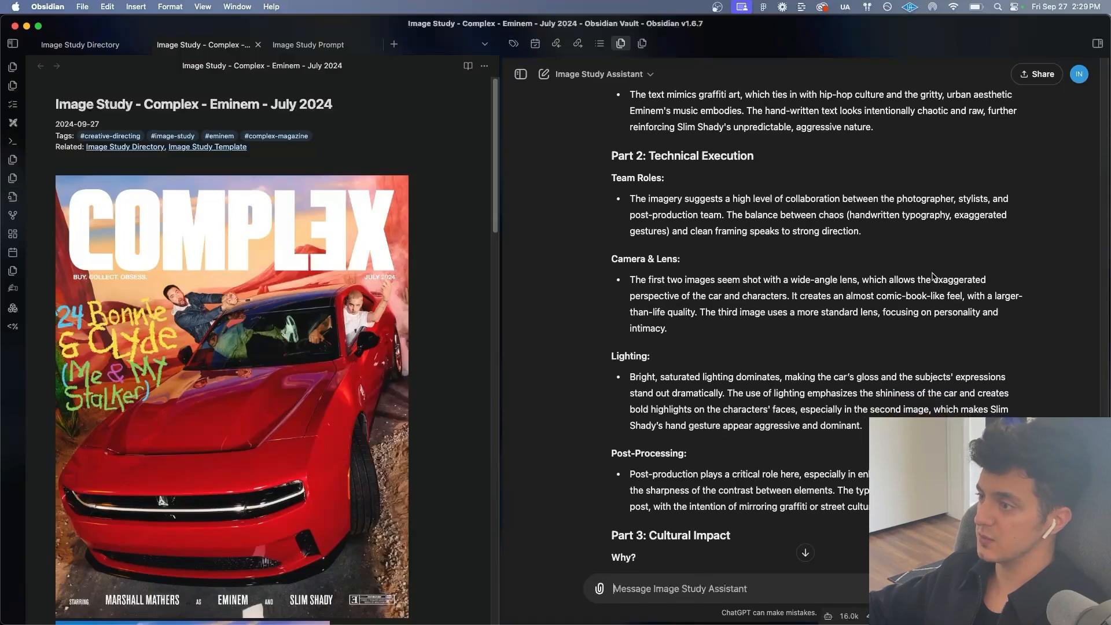
{"action": "scroll", "scroll_direction": "down", "scroll_amount": 3}
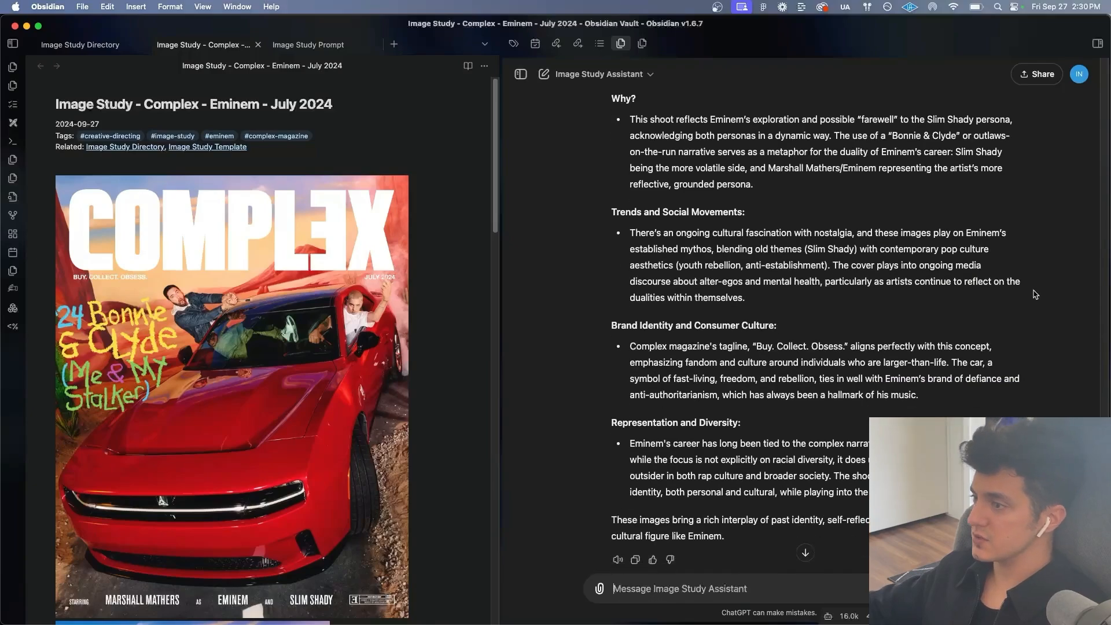
{"action": "scroll", "scroll_direction": "down", "scroll_amount": 3}
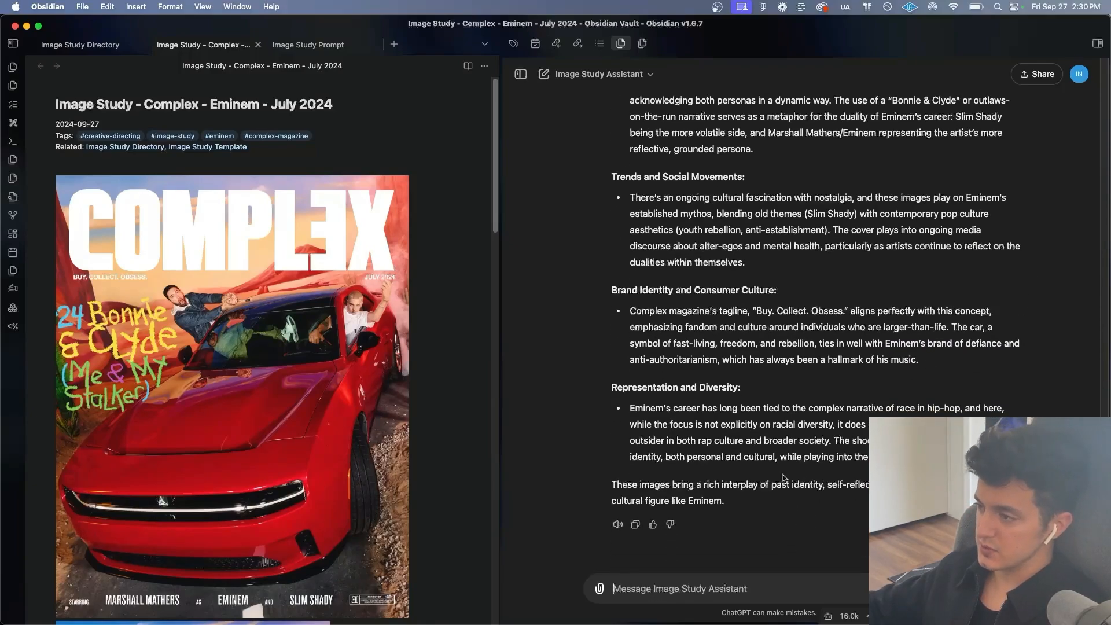
{"action": "mouse_move", "coordinate": [831, 502]}
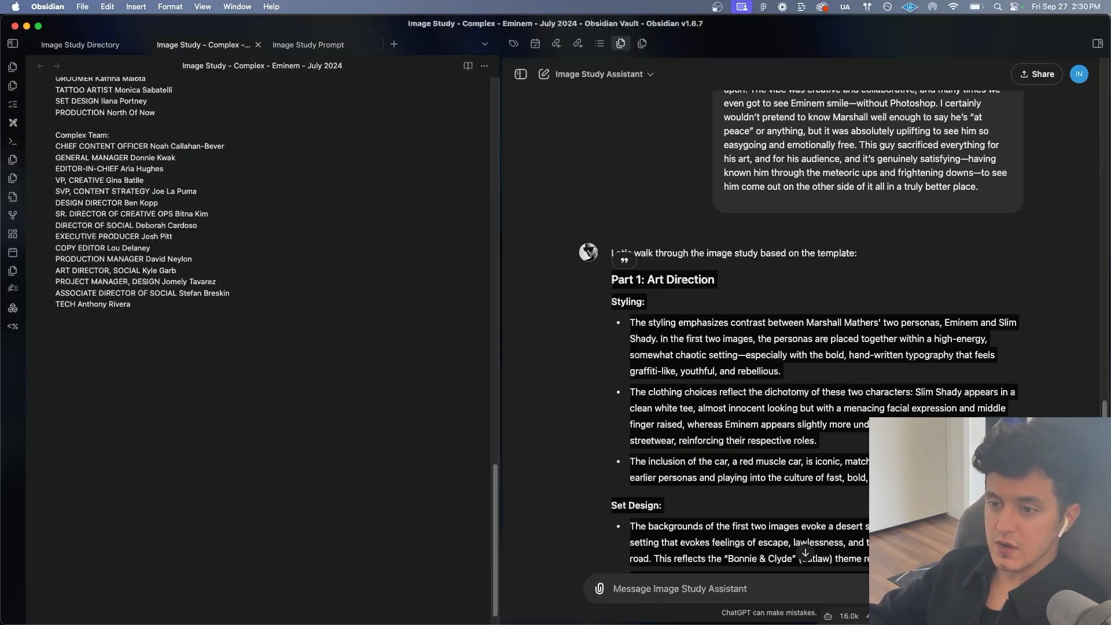
Step: Add a '# Breakdown' heading at the end of the Eminem cover note
{"action": "type", "text": "#"}
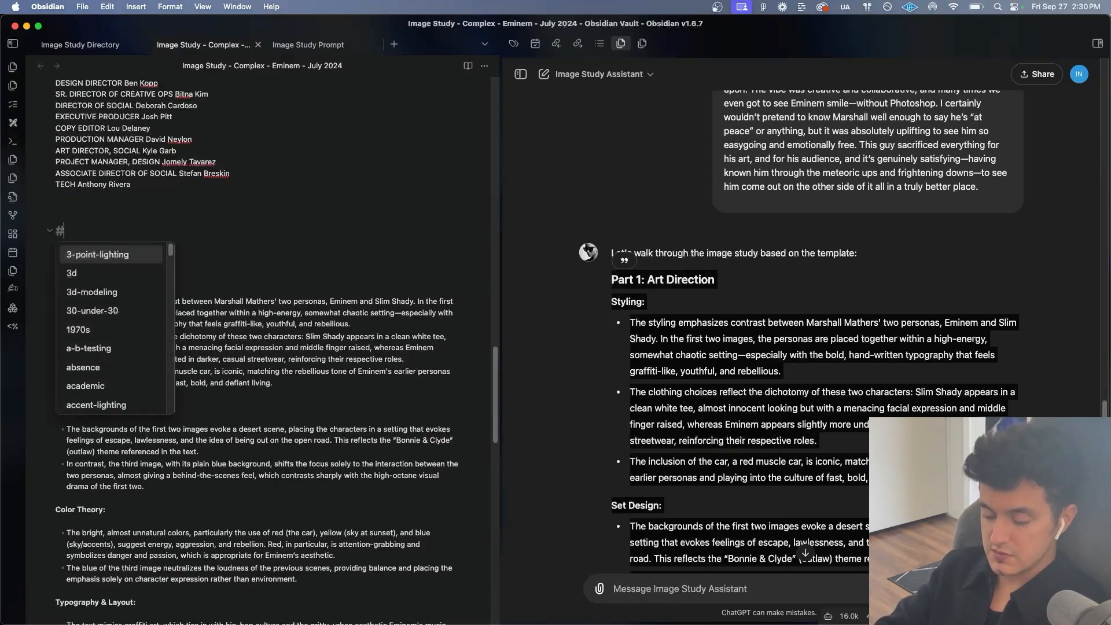
{"action": "type", "text": "Breakdown"}
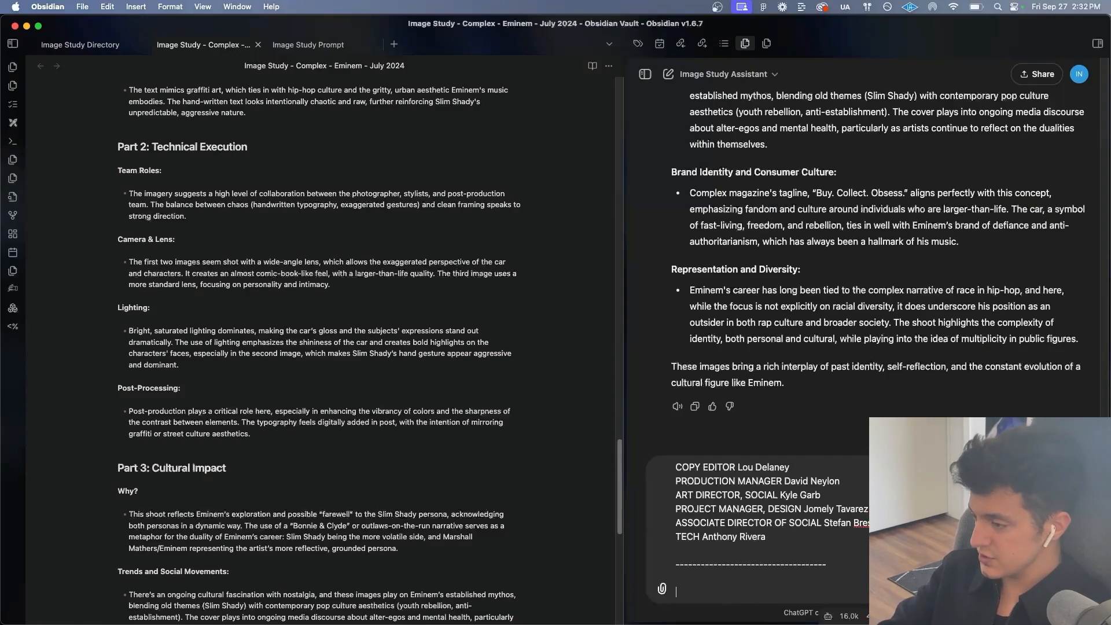
Step: Ask how this shoot was organized and how to run your own project with a smaller team, then read the reply
{"action": "type", "text": "What can you tell me about"}
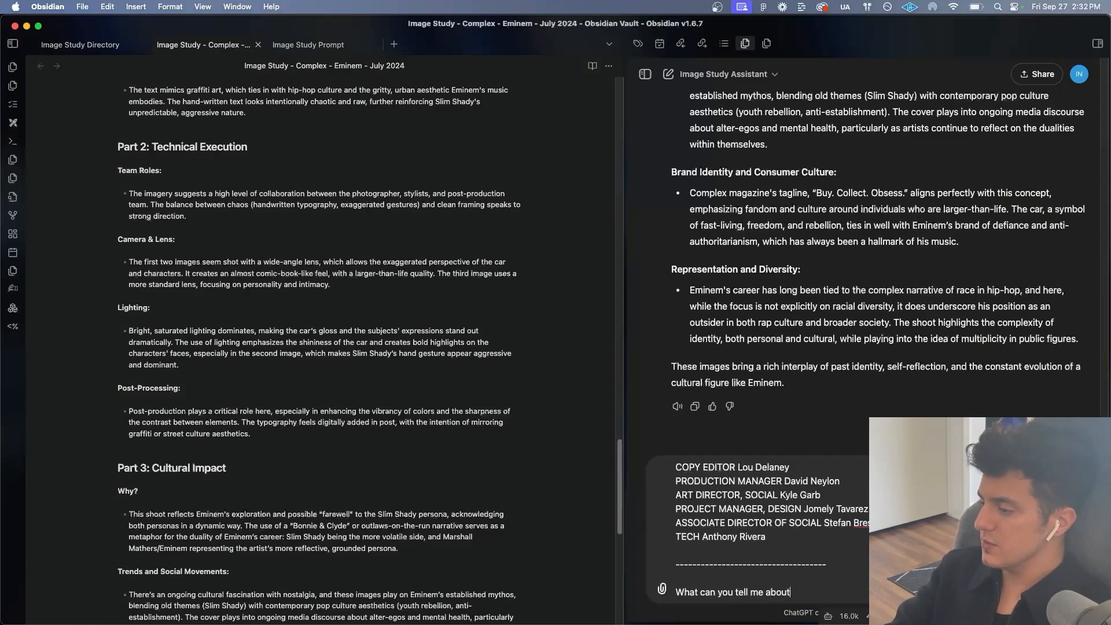
{"action": "type", "text": "how this shoot was"}
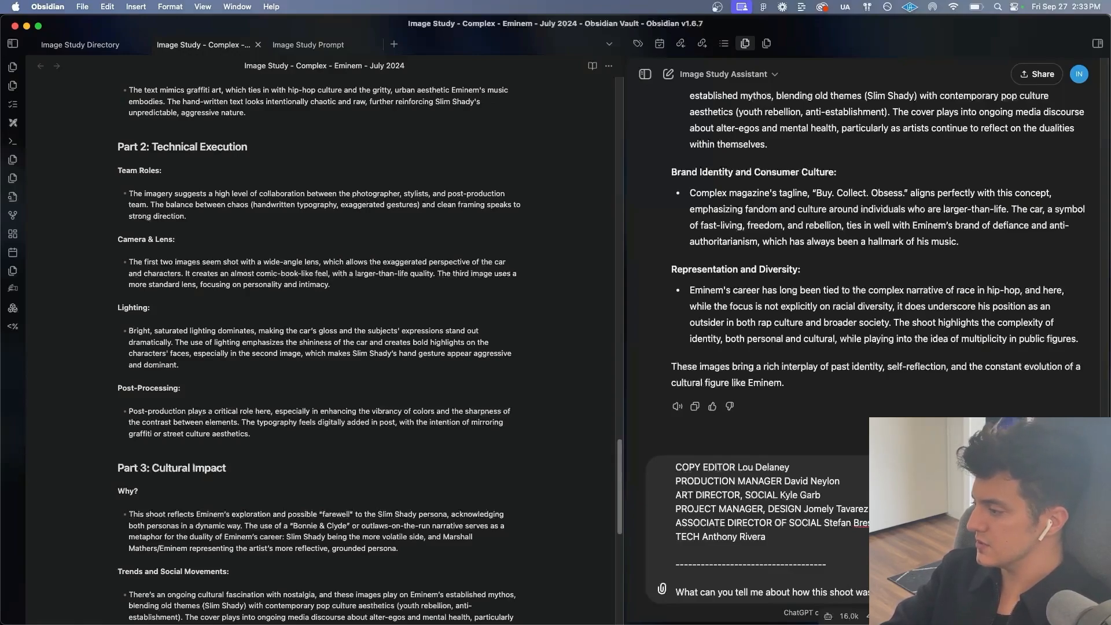
{"action": "type", "text": "how I can adapt this to m"}
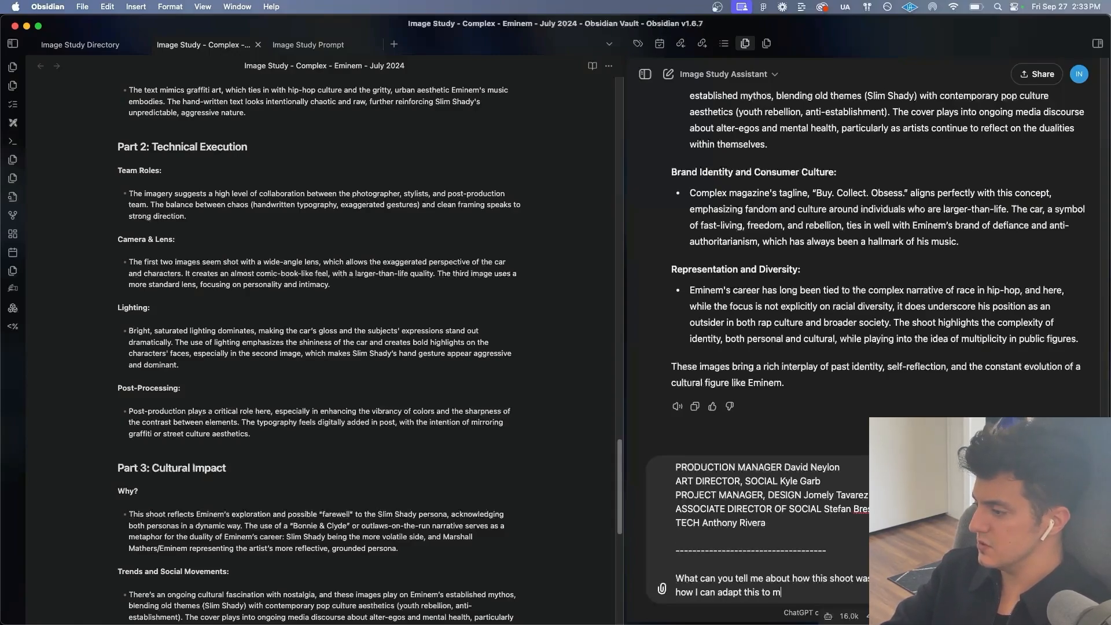
{"action": "type", "text": "y own project with"}
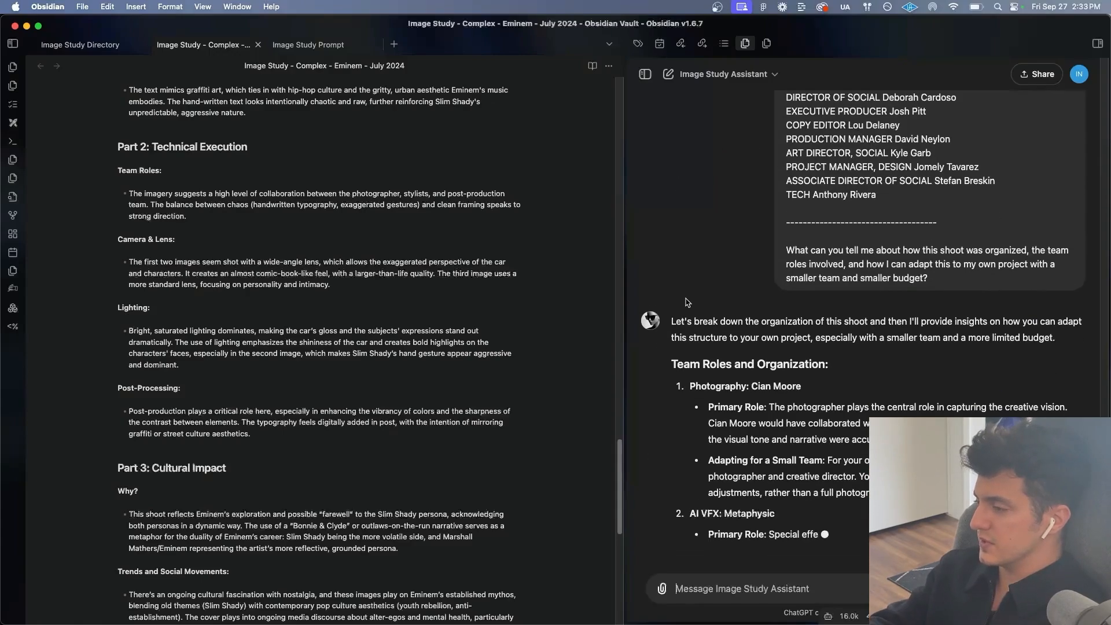
{"action": "scroll", "scroll_direction": "down", "scroll_amount": 3}
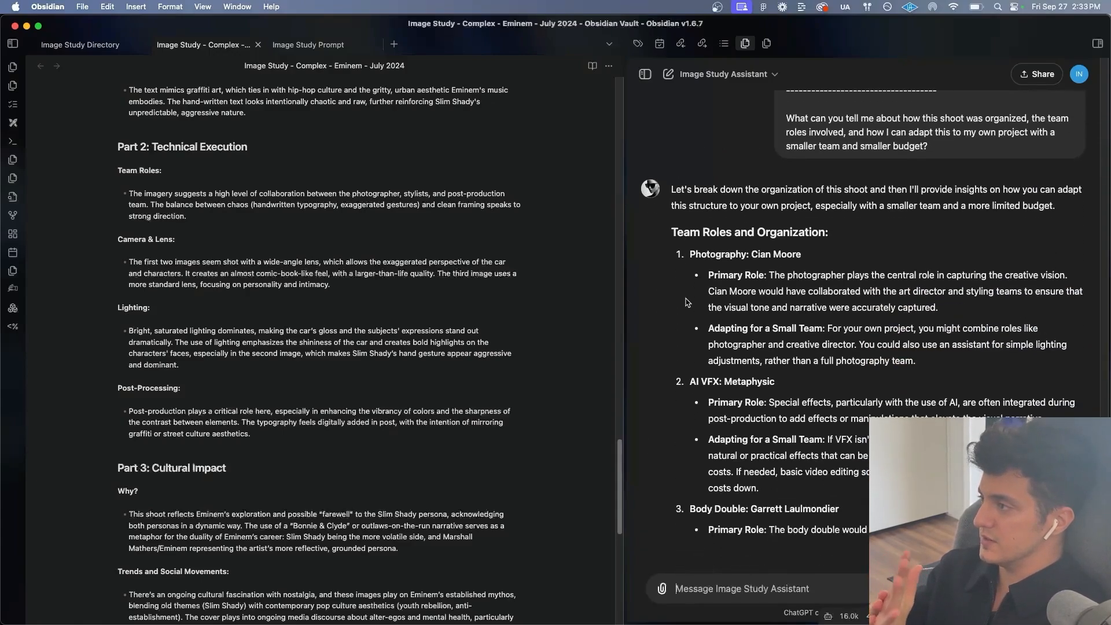
{"action": "scroll", "scroll_direction": "down", "scroll_amount": 3}
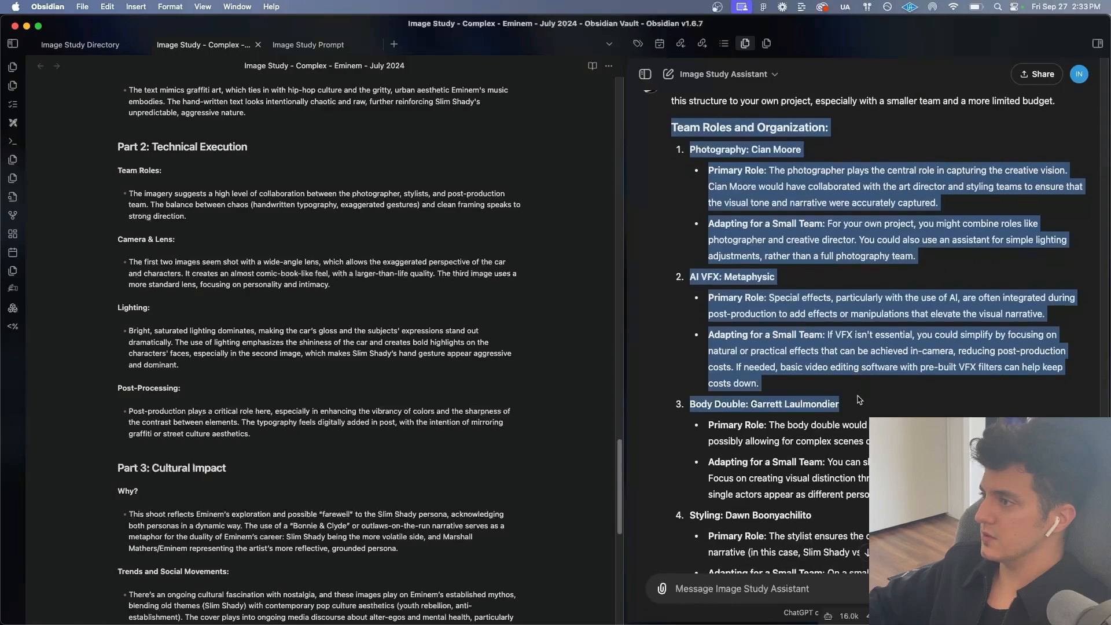
{"action": "scroll", "scroll_direction": "down", "scroll_amount": 3}
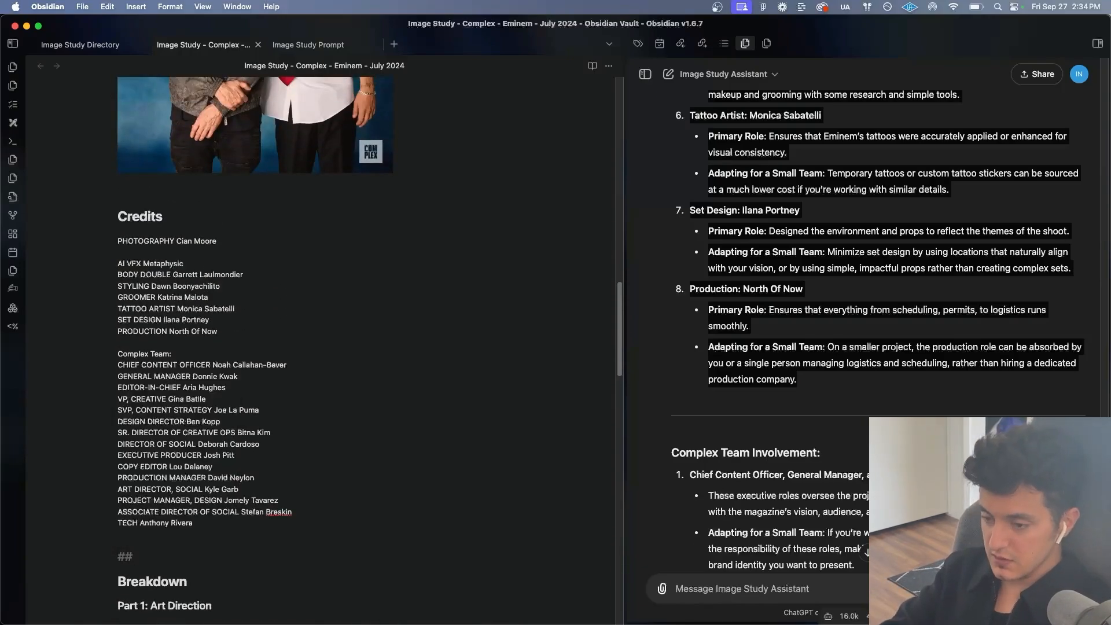
Step: Add a Team Analysis heading and paste the assistant's team breakdown beneath it
{"action": "type", "text": "Team Analysis"}
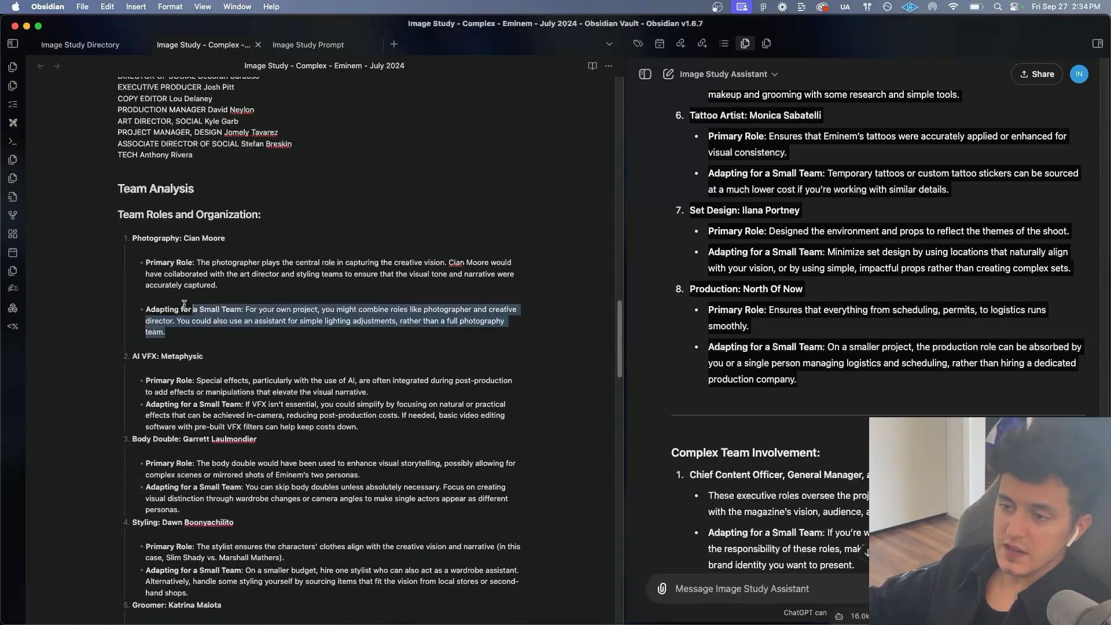
{"action": "scroll", "scroll_direction": "down", "scroll_amount": 3}
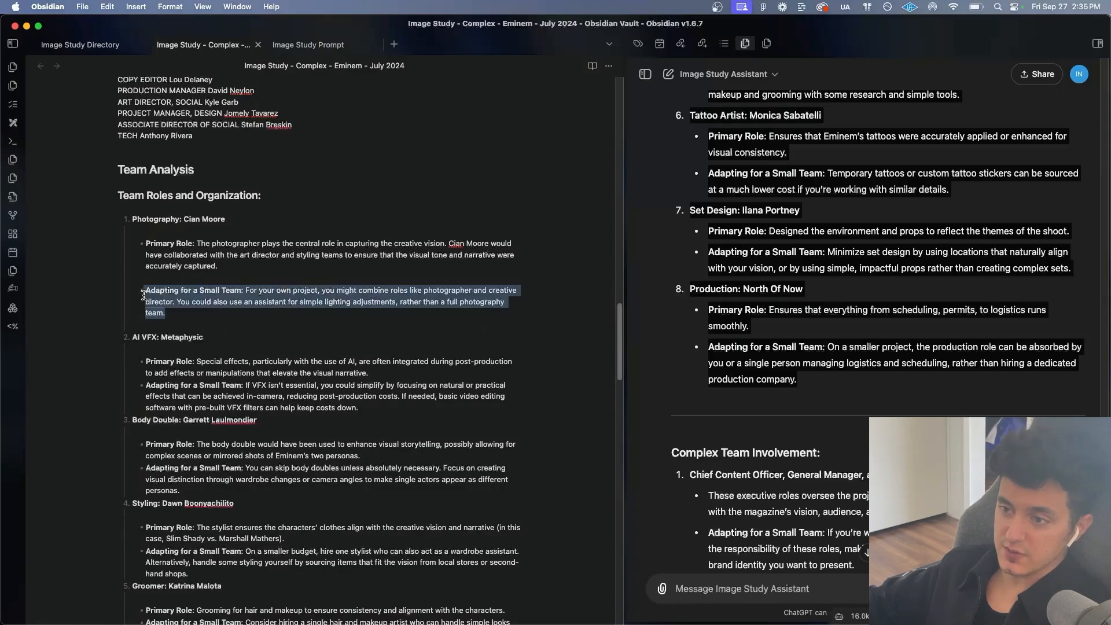
{"action": "scroll", "scroll_direction": "down", "scroll_amount": 3}
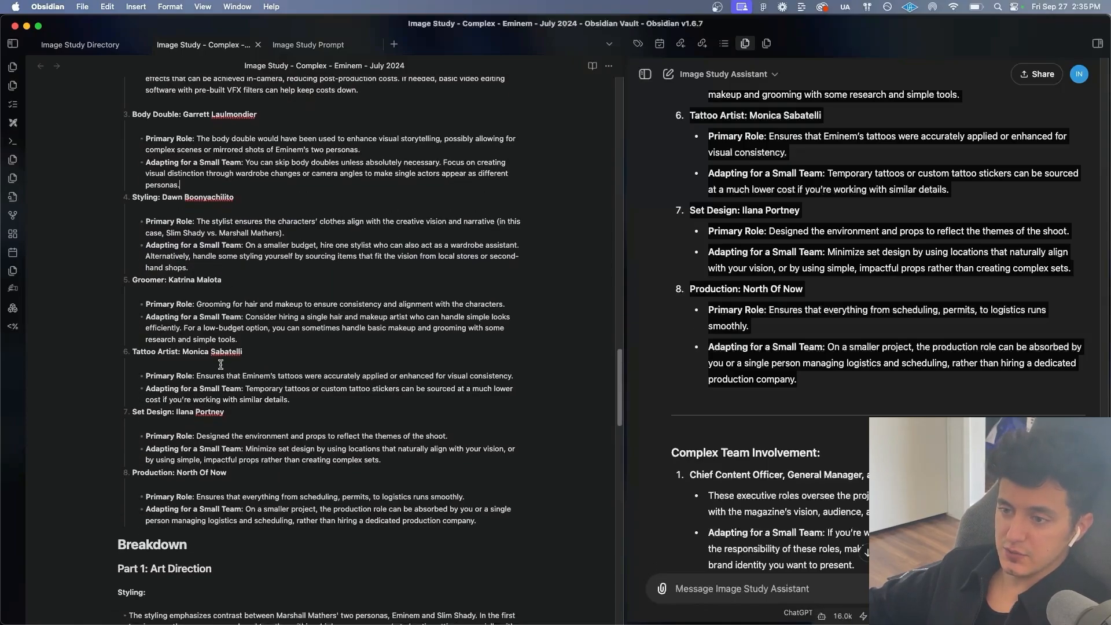
{"action": "scroll", "scroll_direction": "down", "scroll_amount": 3}
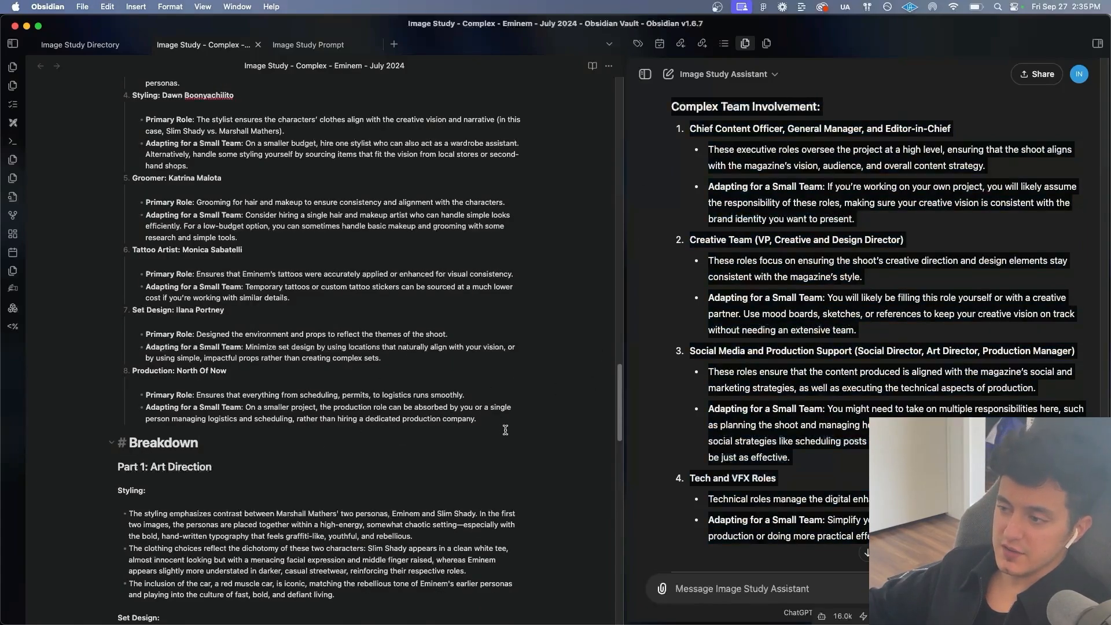
Step: Rename the heading to Production Team Roles and Organization and paste the adaptation tips
{"action": "left_click", "coordinate": [165, 442]}
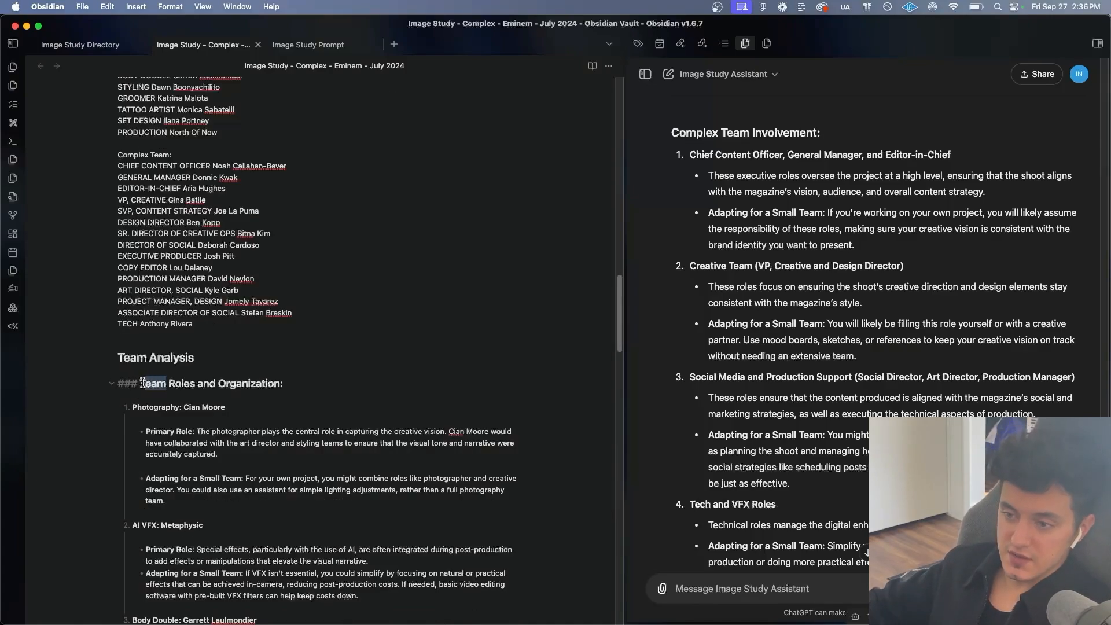
{"action": "type", "text": "Production"}
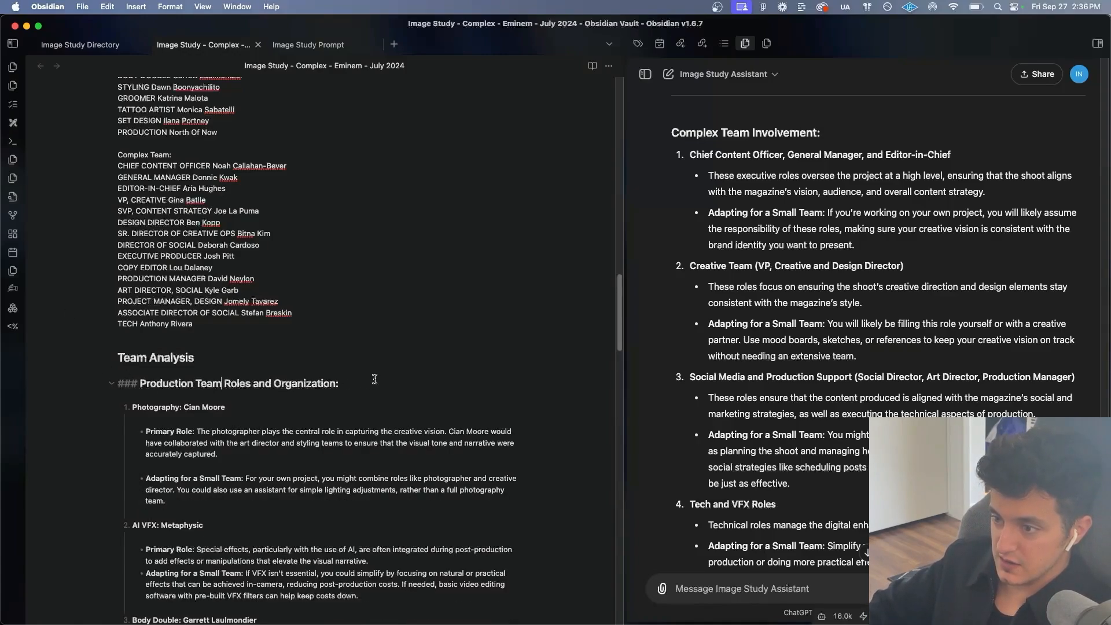
{"action": "scroll", "scroll_direction": "down", "scroll_amount": 3}
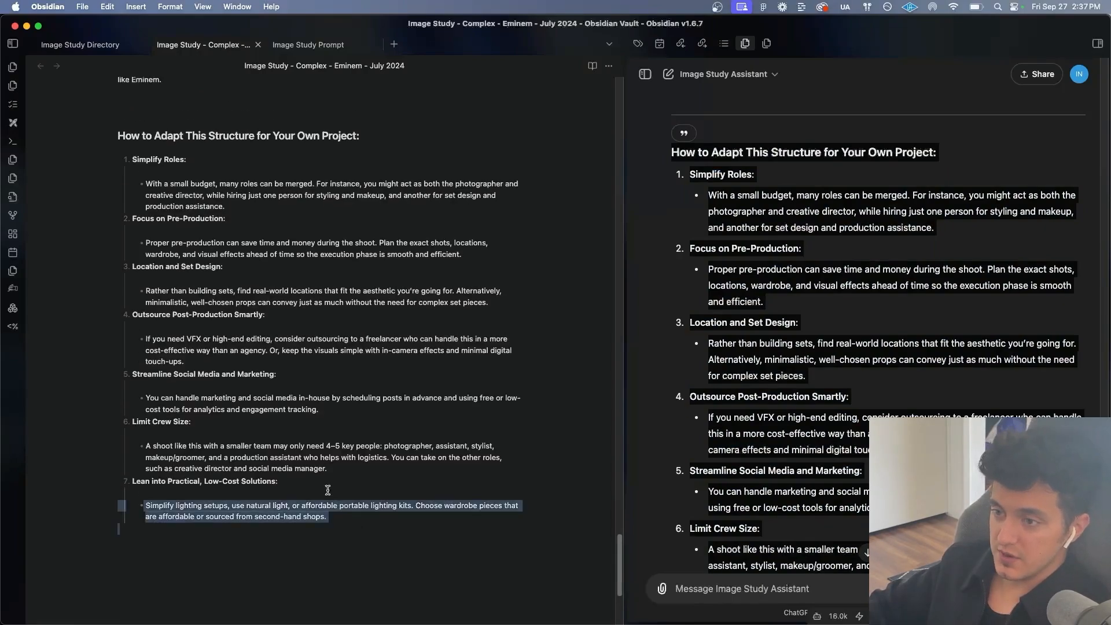
{"action": "scroll", "scroll_direction": "down", "scroll_amount": 3}
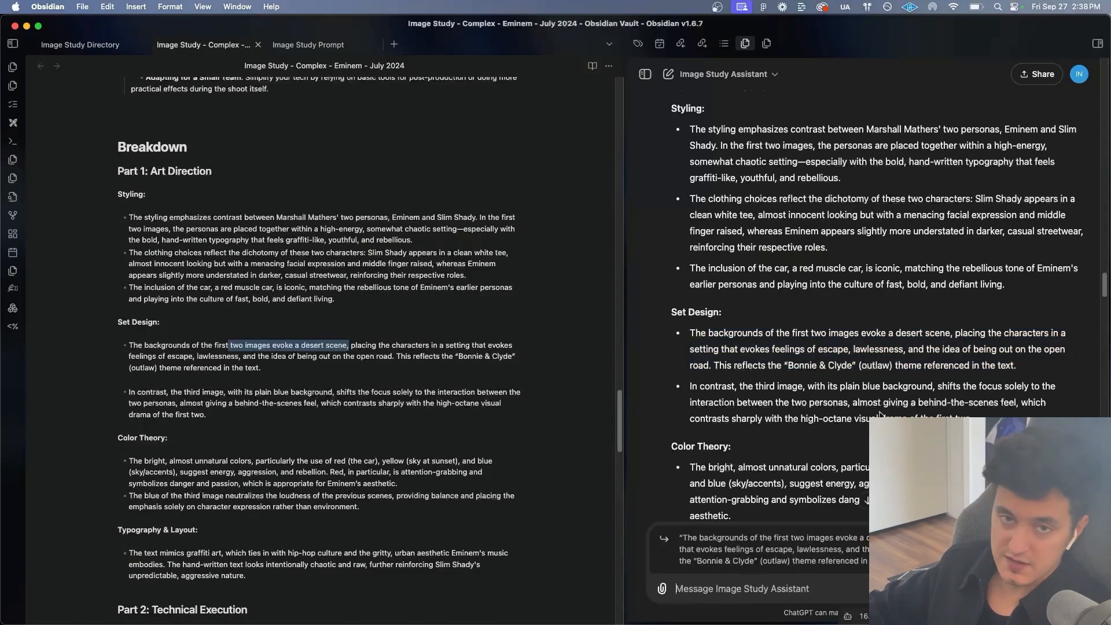
Step: Ask which props to rent or buy for a similar desert scene in a white cyclorama studio, then read the answer
{"action": "type", "text": "If I only have access to a photo studio with a w"}
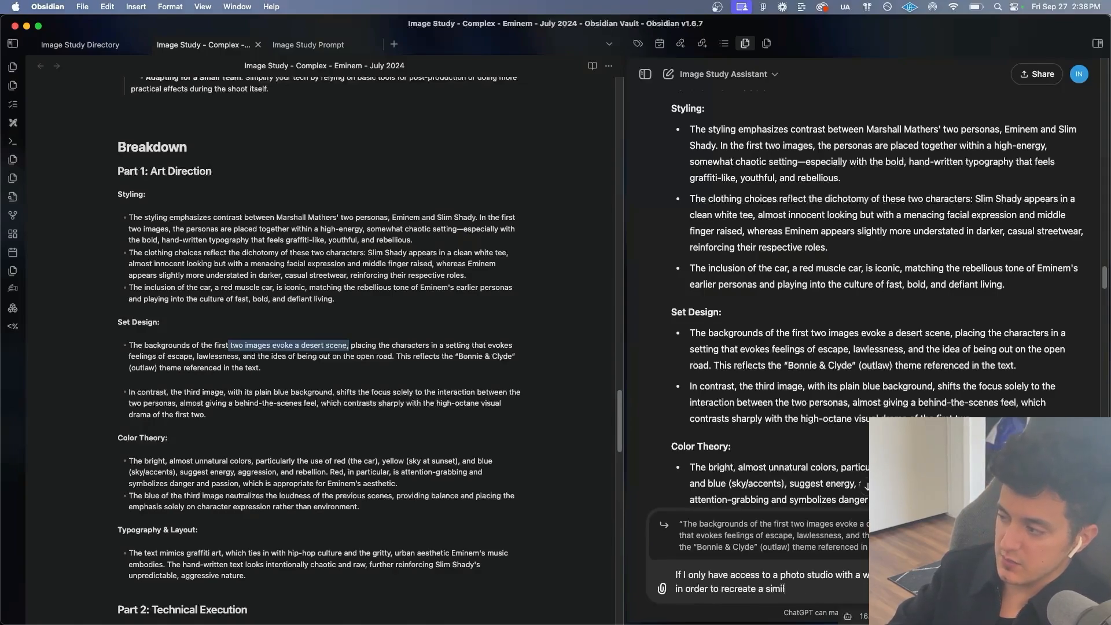
{"action": "type", "text": "ar desert scene. My"}
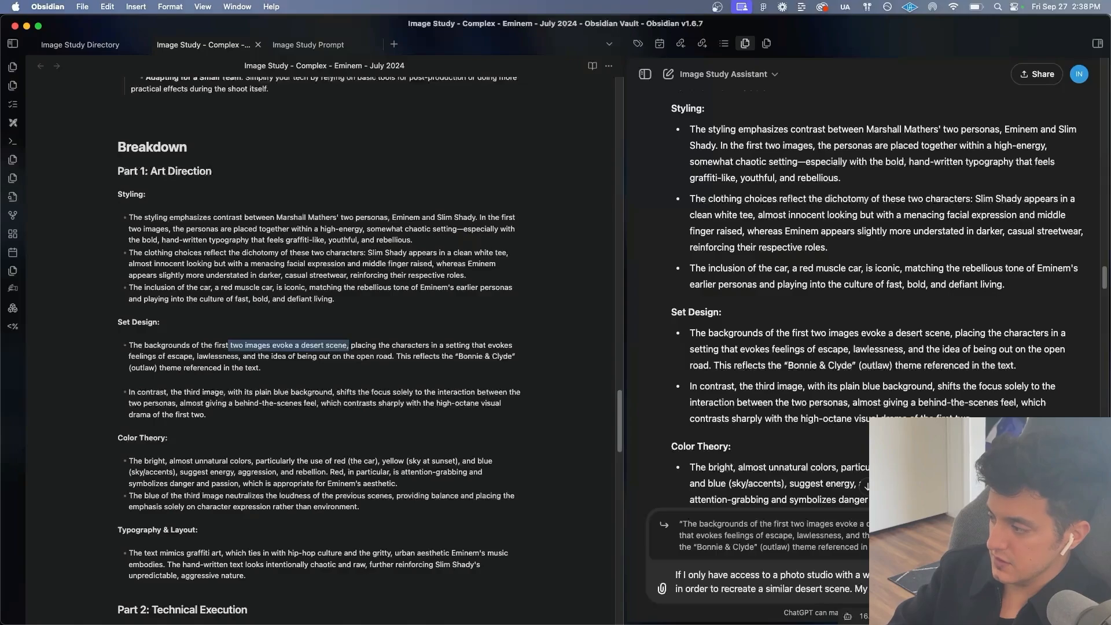
{"action": "type", "text": "and prop d"}
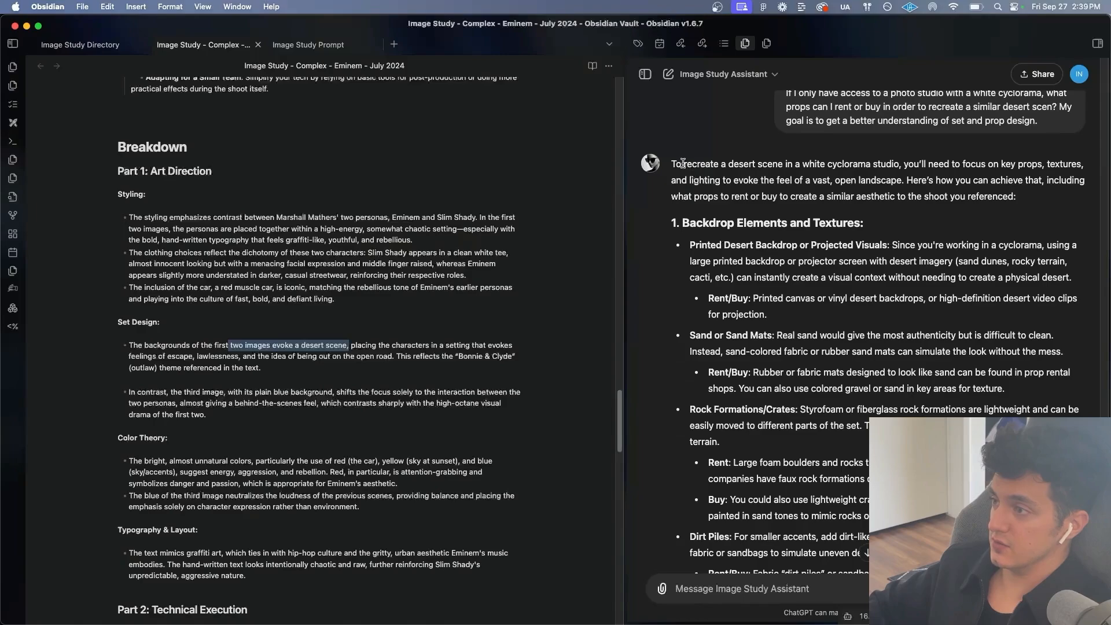
{"action": "scroll", "scroll_direction": "down", "scroll_amount": 3}
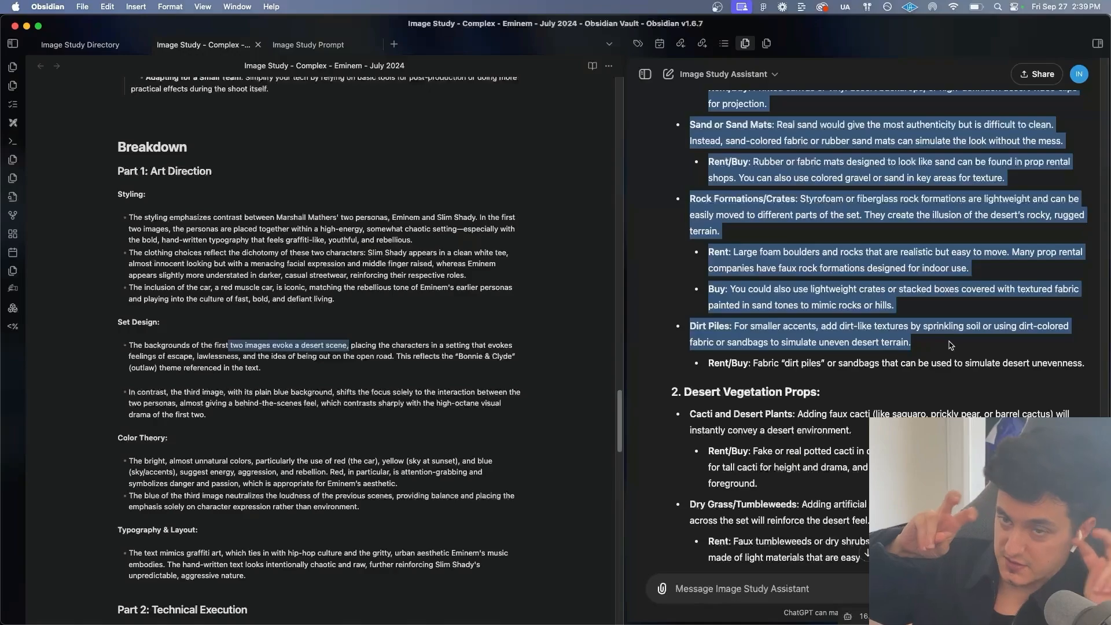
{"action": "scroll", "scroll_direction": "down", "scroll_amount": 3}
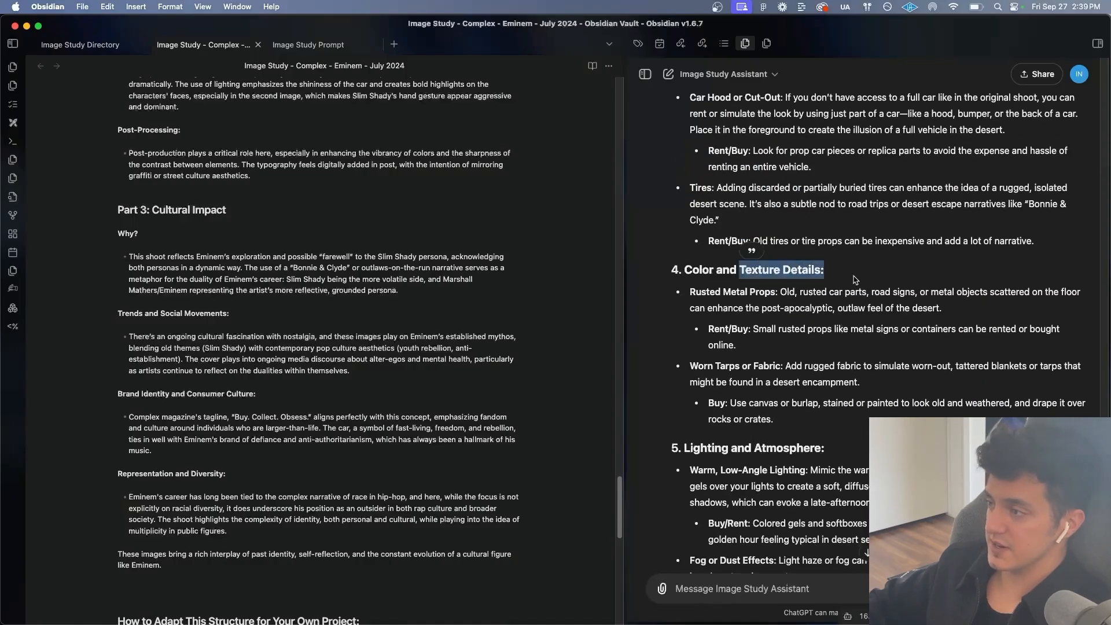
{"action": "scroll", "scroll_direction": "down", "scroll_amount": 3}
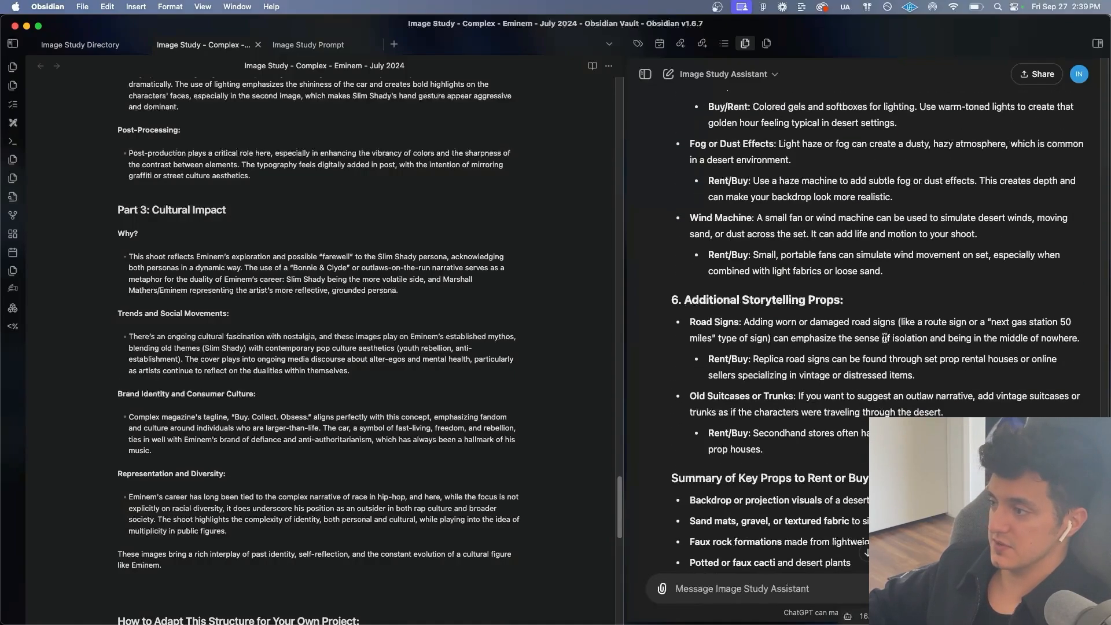
{"action": "scroll", "scroll_direction": "down", "scroll_amount": 3}
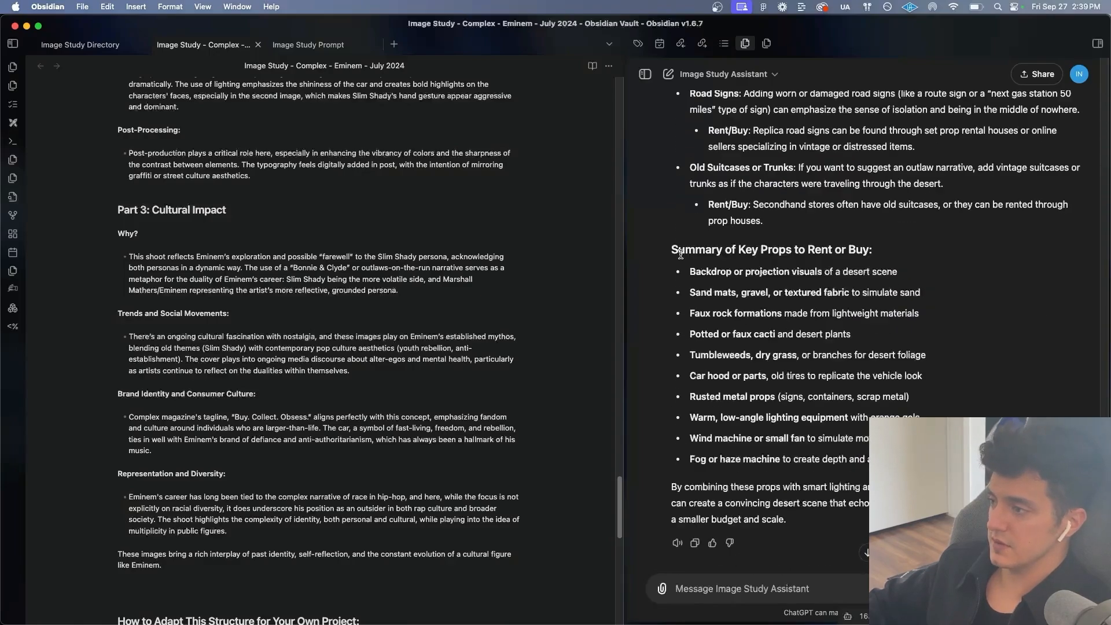
Step: Add a '# Set Design' heading at the end of the Eminem note
{"action": "double_click", "coordinate": [771, 250]}
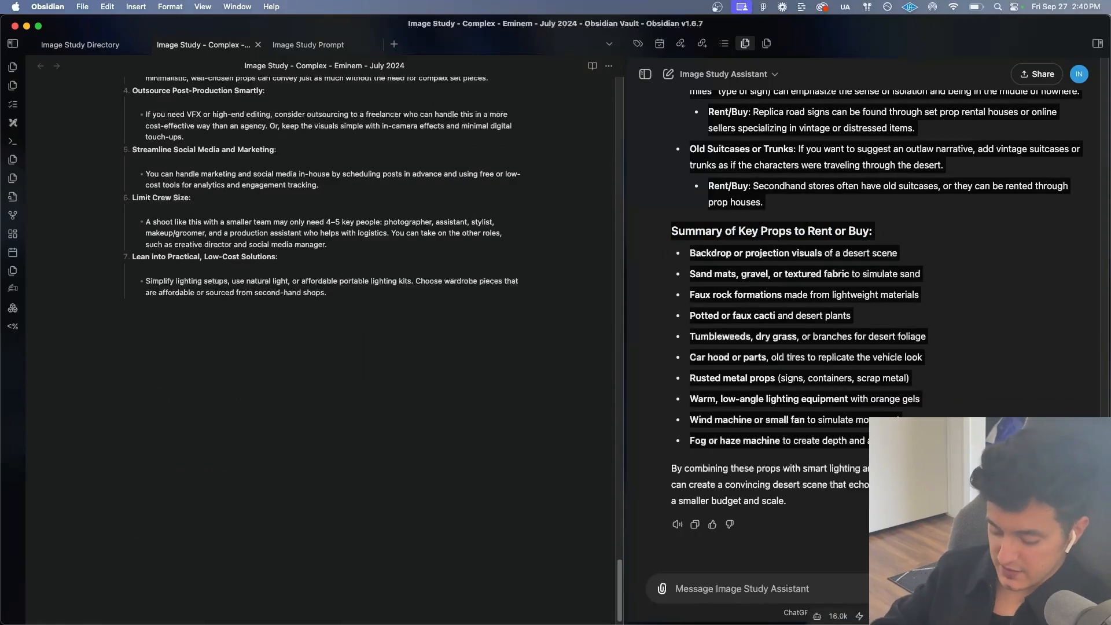
{"action": "type", "text": "# Set D"}
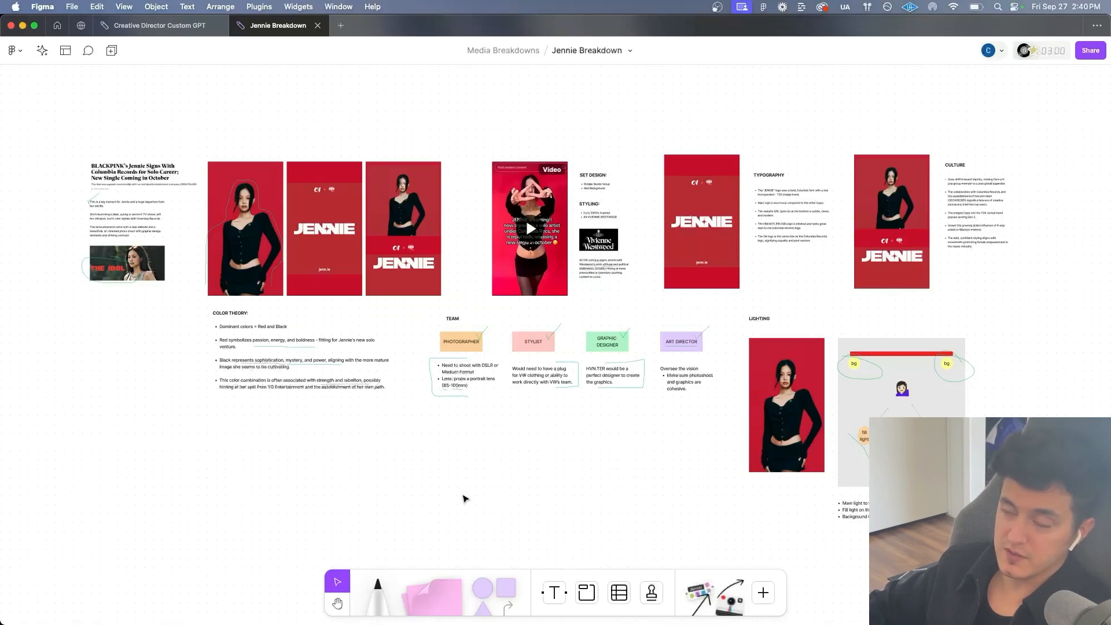
Step: Switch FigJam to the Prompt Engineering for Creative Directors board
{"action": "left_click", "coordinate": [157, 24]}
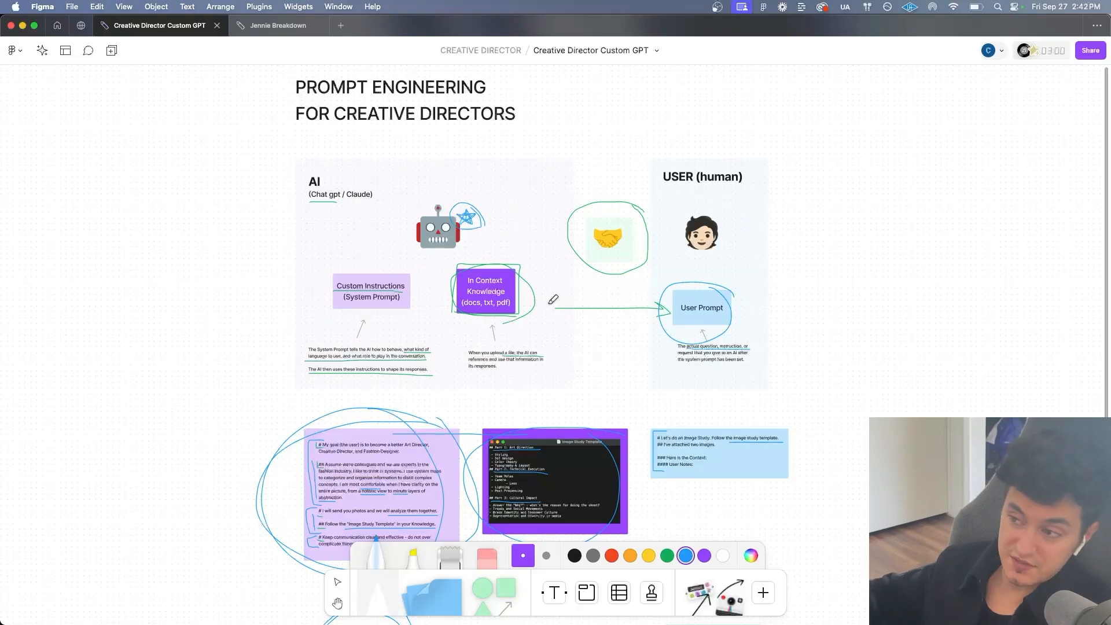